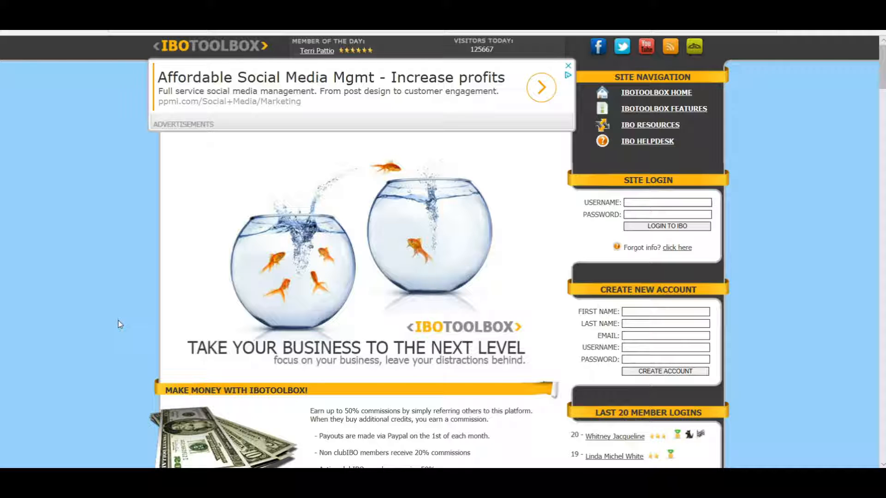
mouse_move(95, 199)
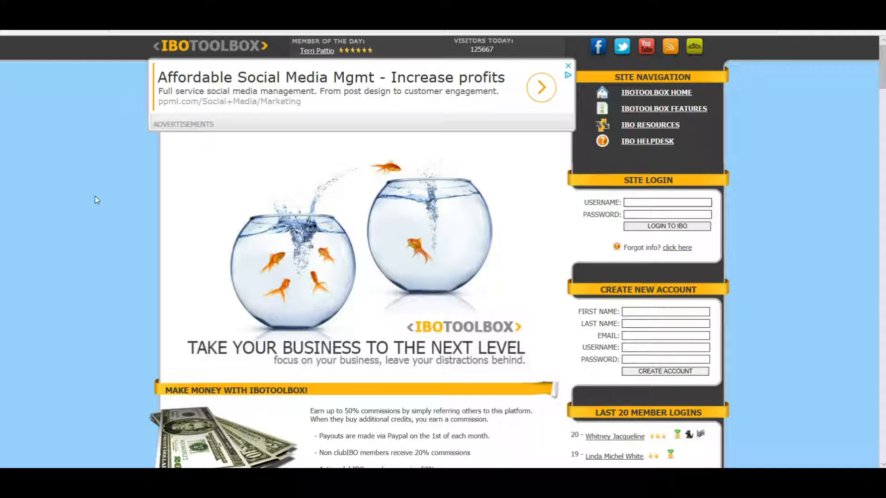
mouse_move(107, 246)
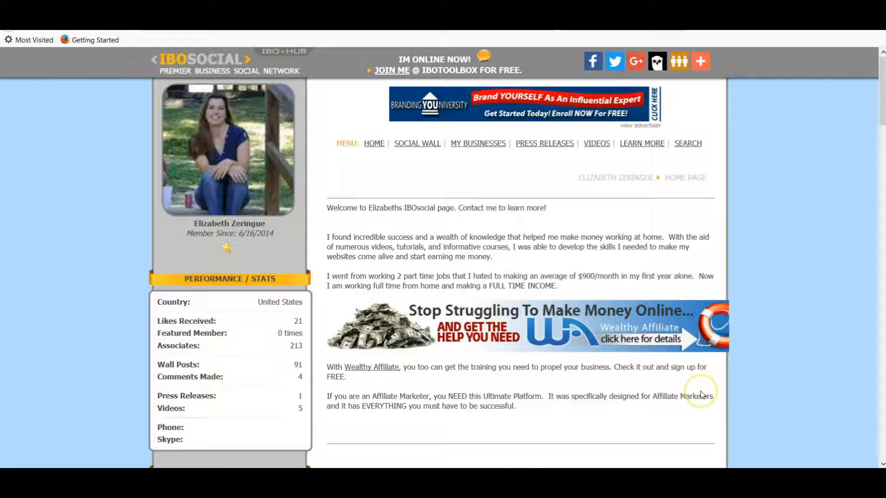
mouse_move(456, 172)
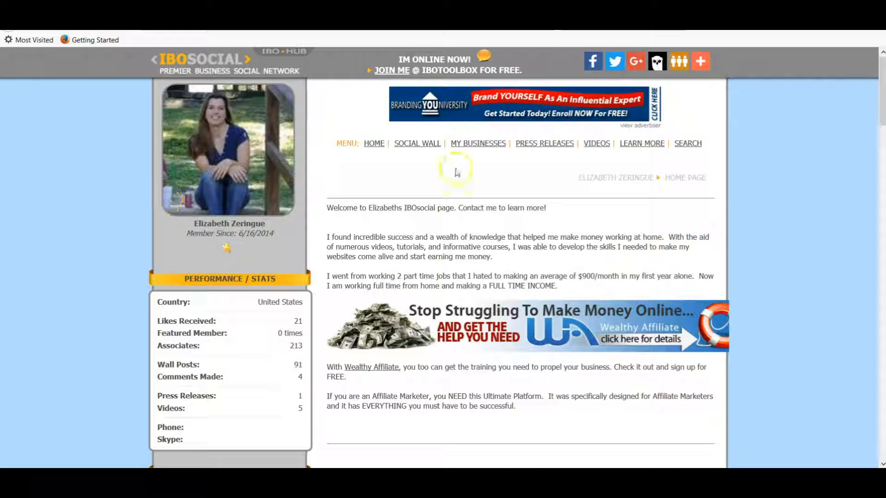
mouse_move(399, 189)
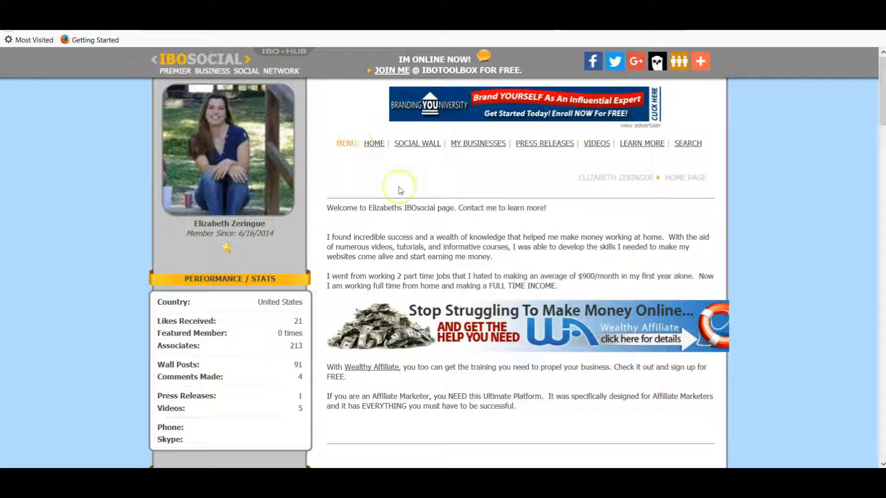
mouse_move(399, 190)
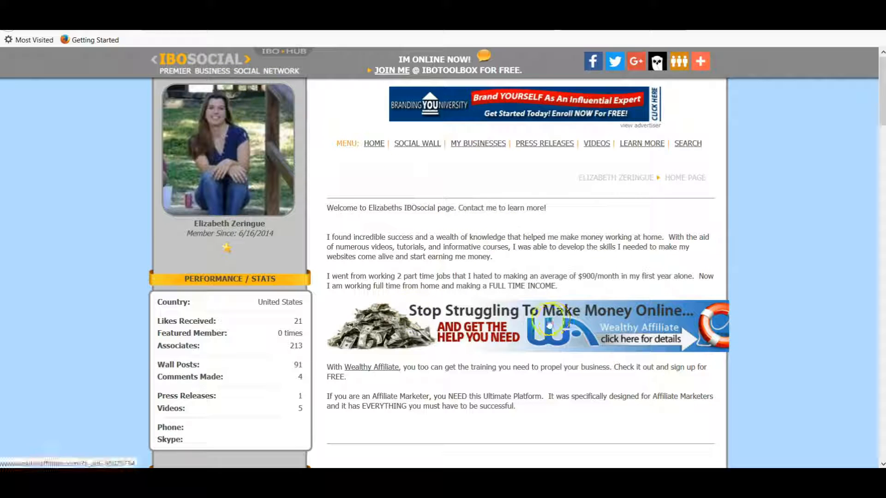
Browse down the member's profile, then view her list of uploaded videos
scroll(down, 3)
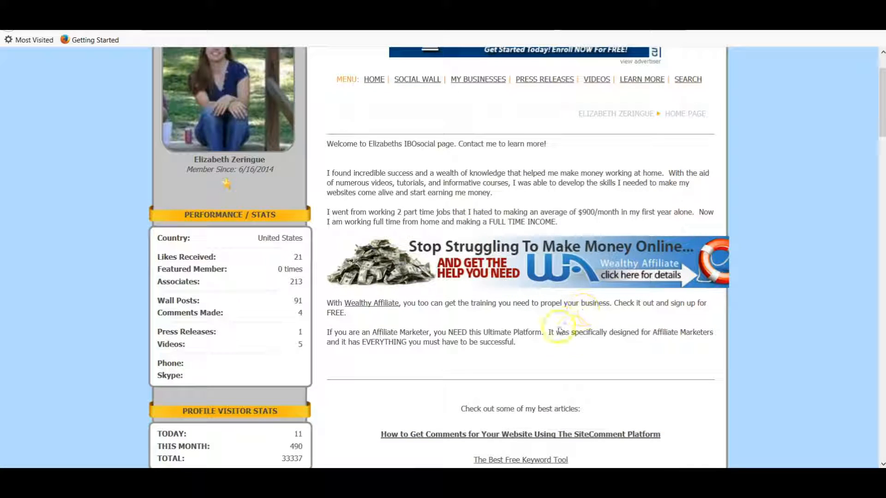
scroll(down, 3)
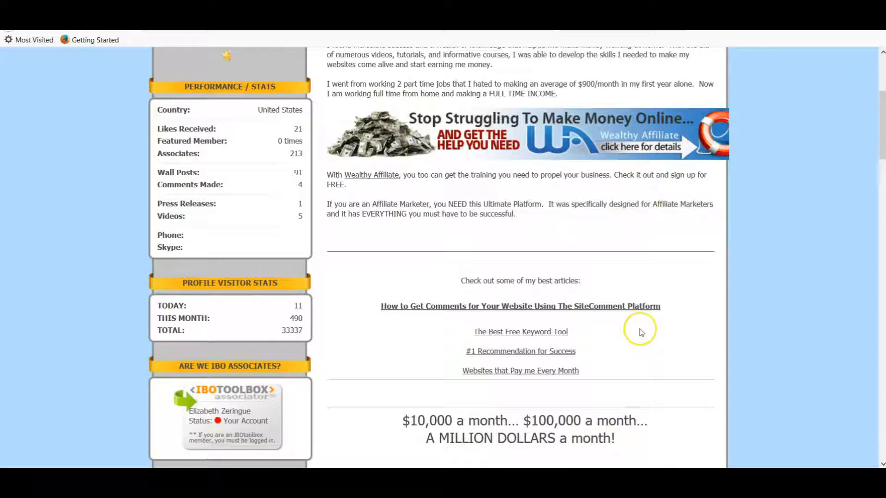
scroll(down, 3)
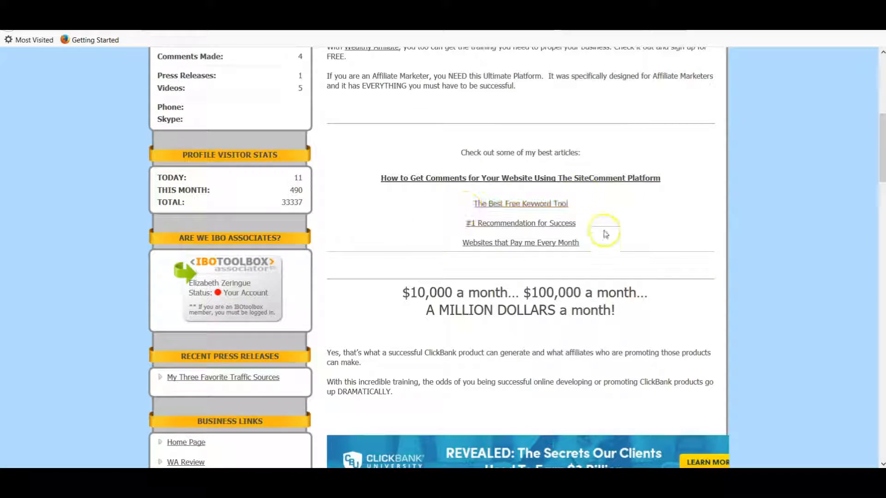
scroll(down, 3)
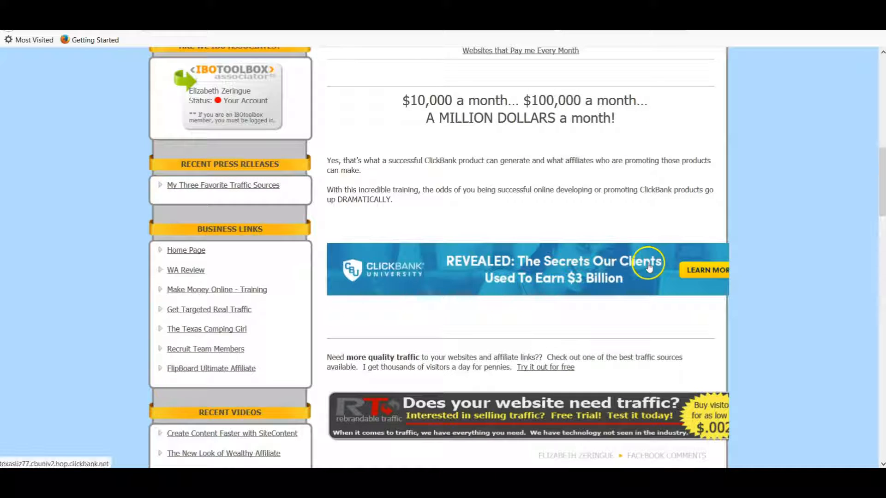
scroll(down, 3)
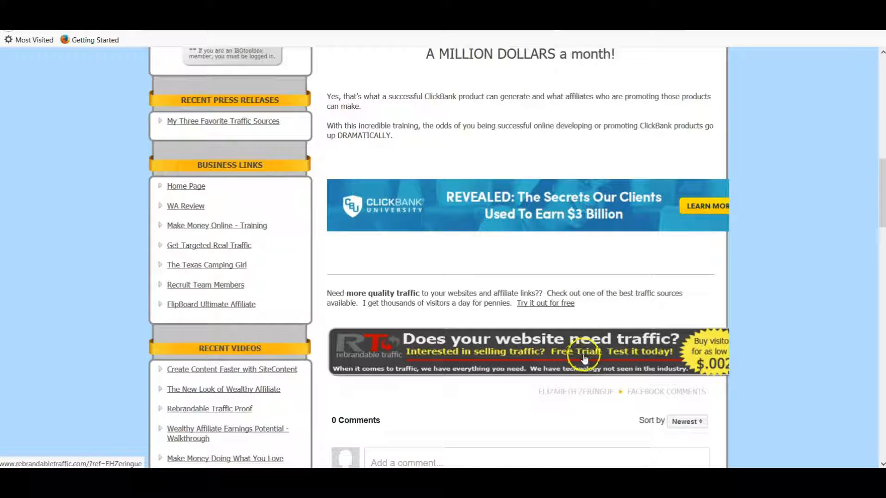
mouse_move(568, 405)
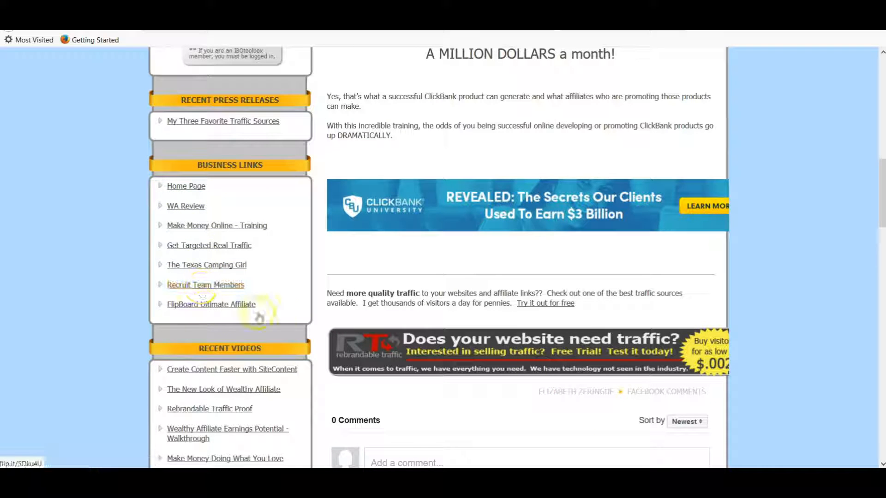
scroll(down, 3)
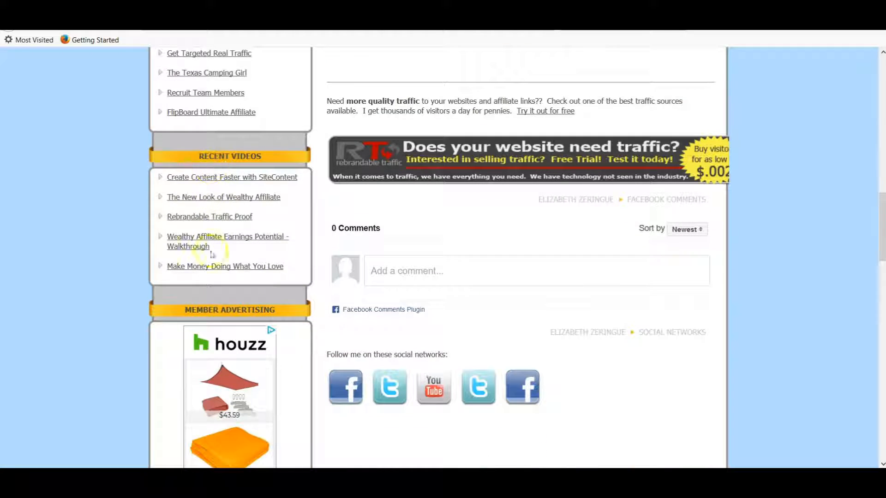
scroll(up, 3)
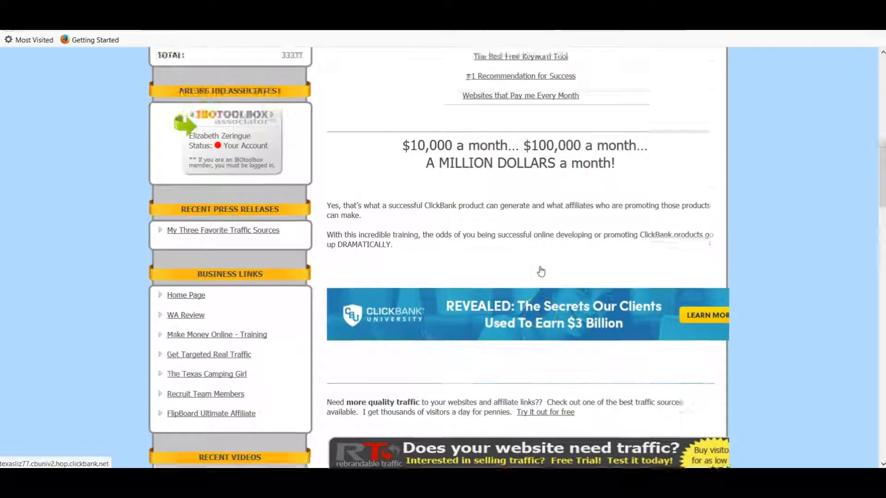
scroll(up, 3)
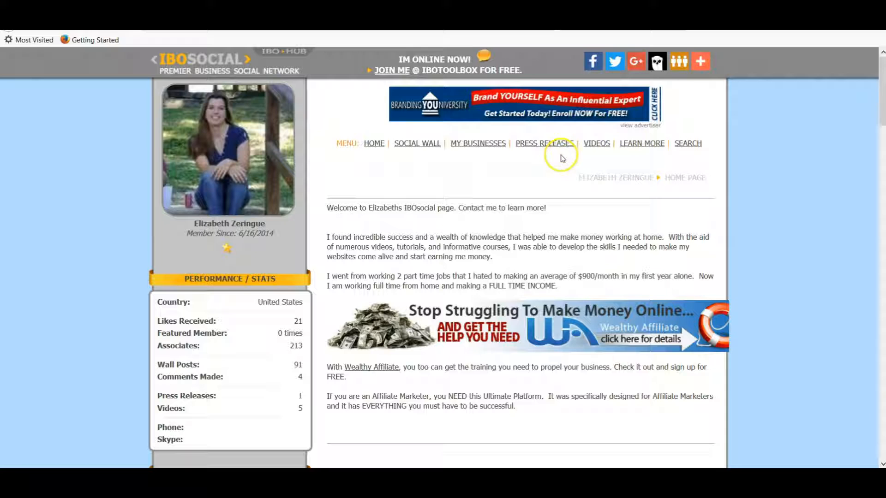
click(596, 143)
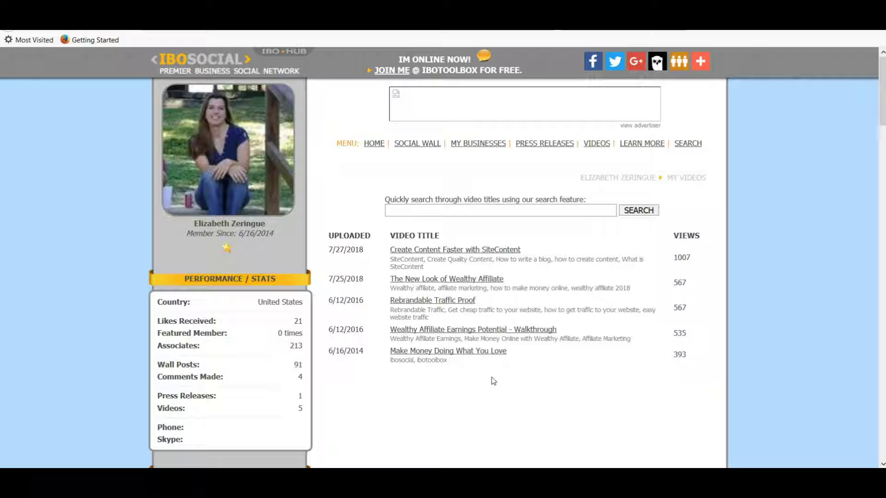
mouse_move(699, 259)
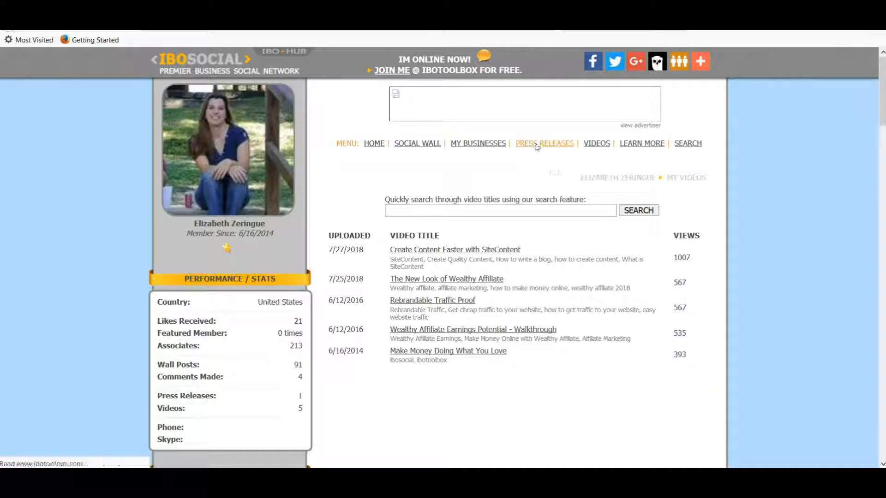
View the member's press releases, then move to her social wall
click(544, 143)
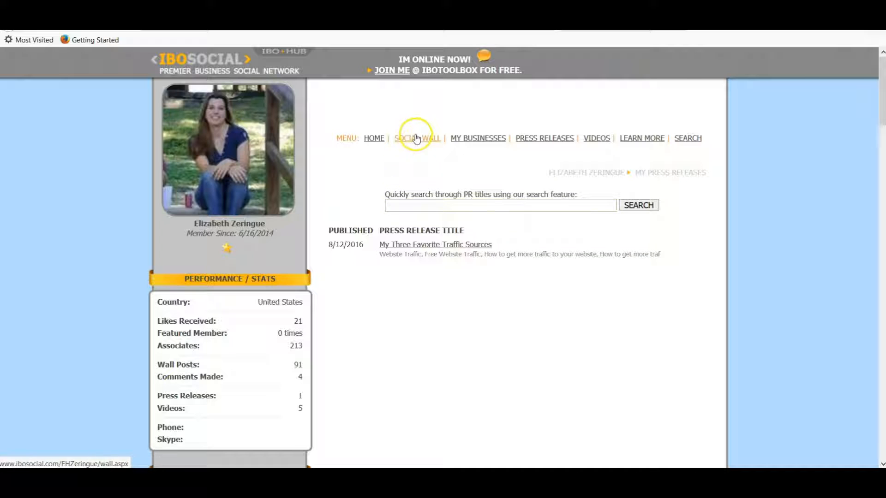
click(416, 138)
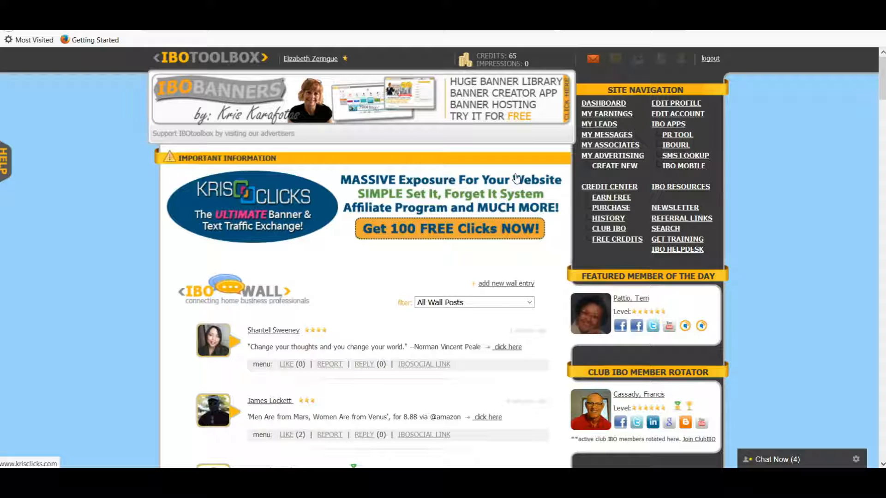
mouse_move(756, 181)
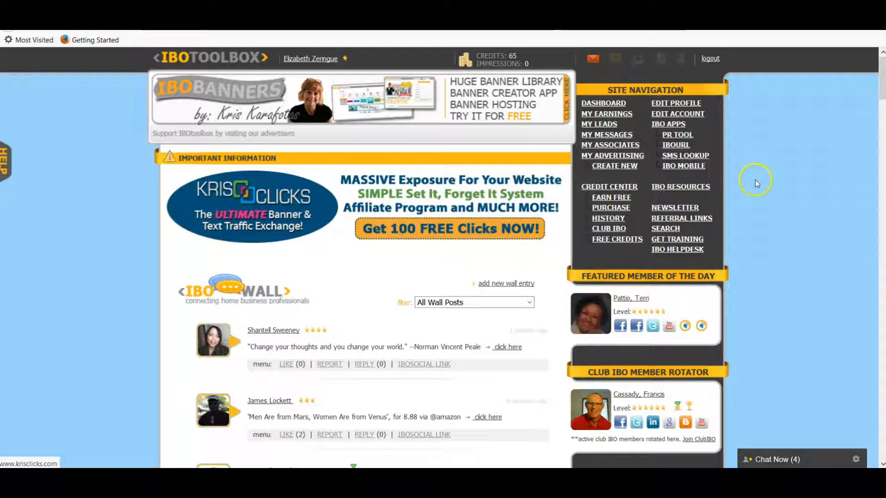
mouse_move(595, 60)
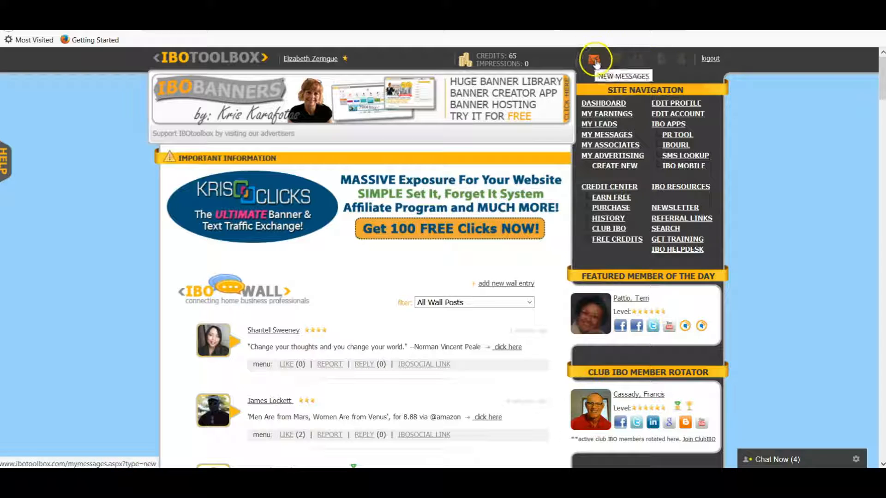
mouse_move(646, 75)
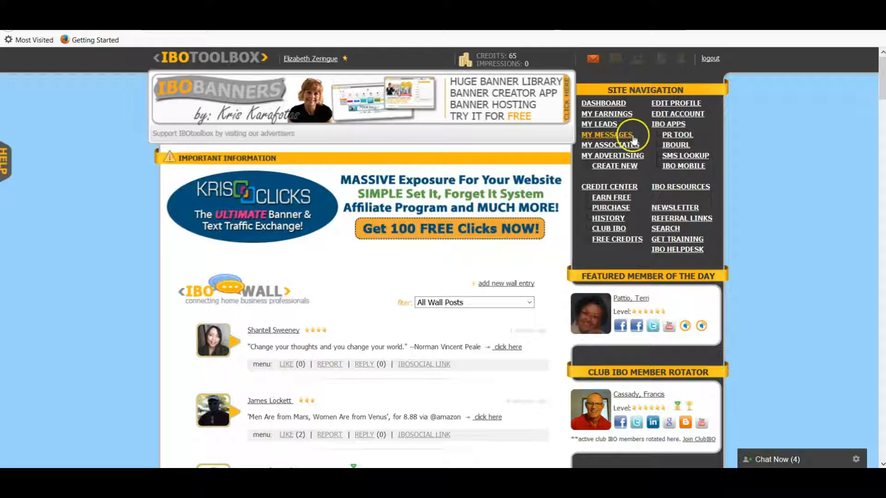
mouse_move(624, 174)
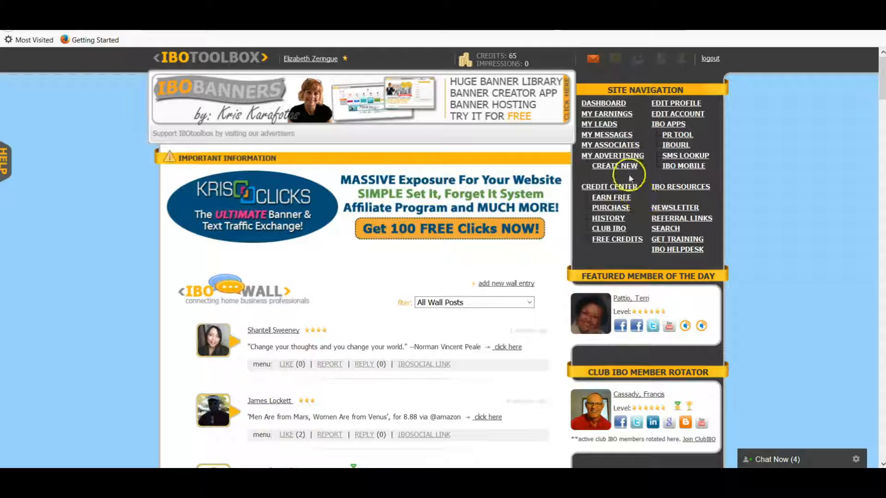
mouse_move(614, 156)
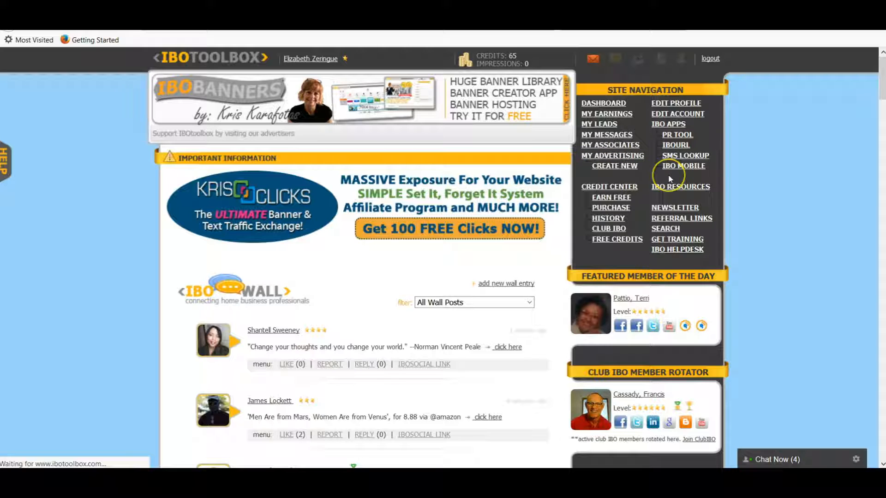
Show My Advertising with 65 credits, 0 impressions and the switched-off ads list
click(612, 155)
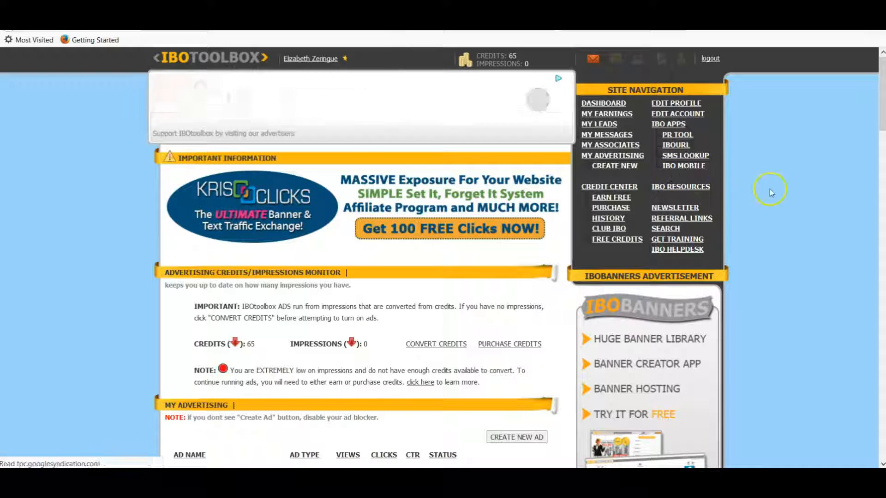
scroll(down, 3)
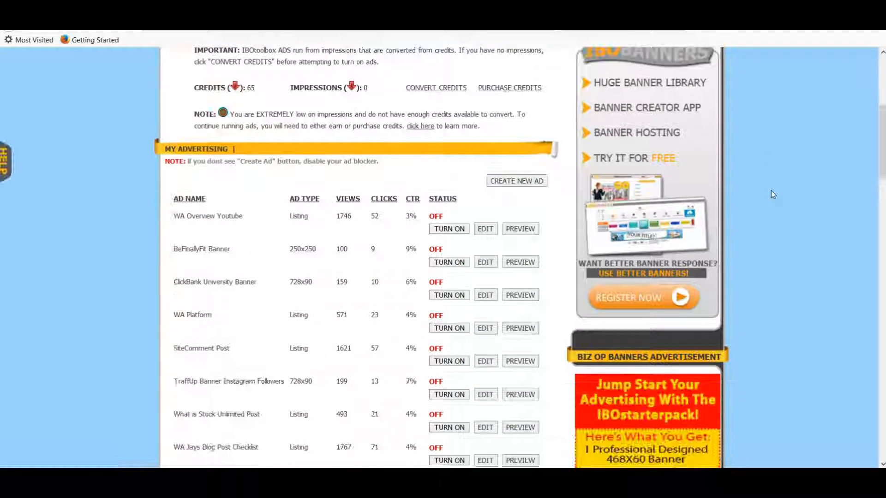
scroll(down, 3)
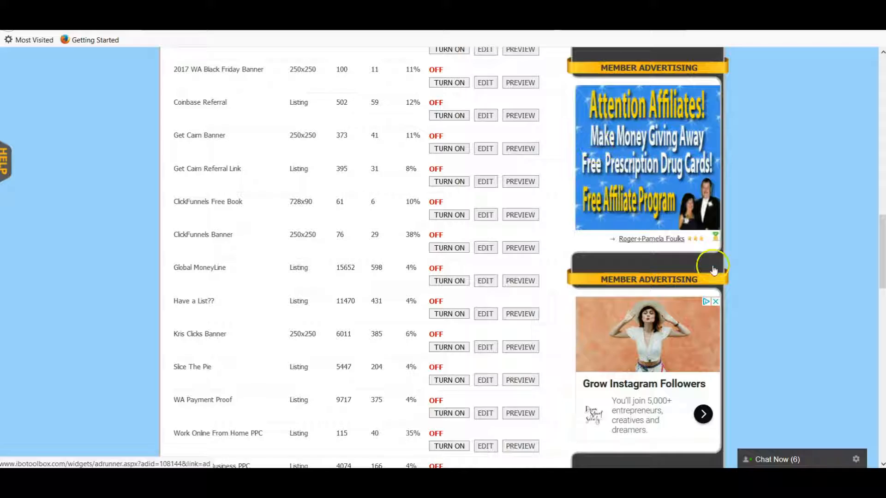
scroll(down, 3)
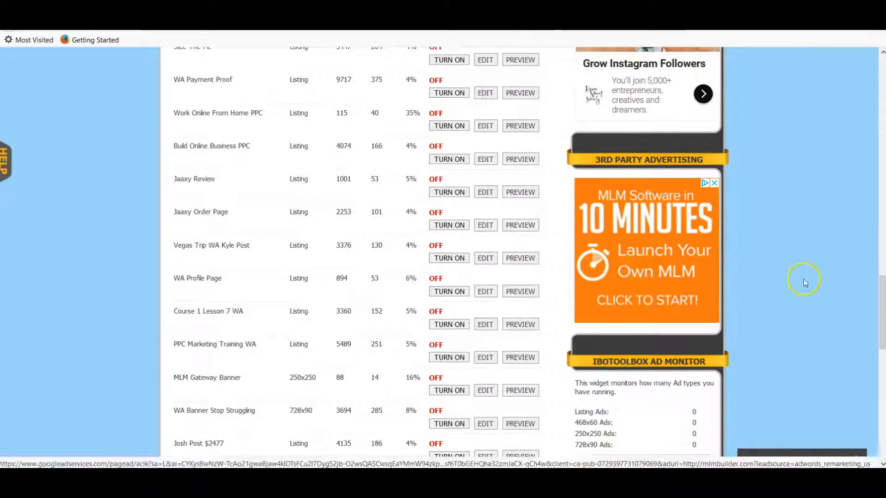
scroll(down, 3)
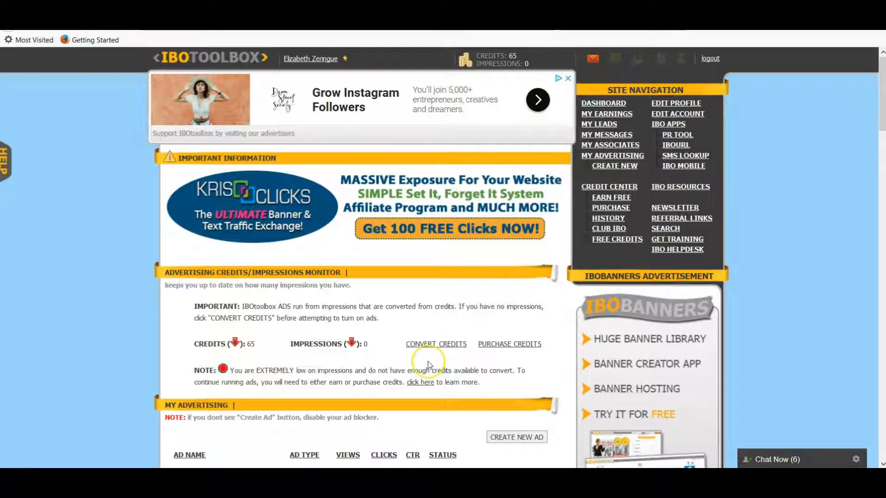
scroll(down, 3)
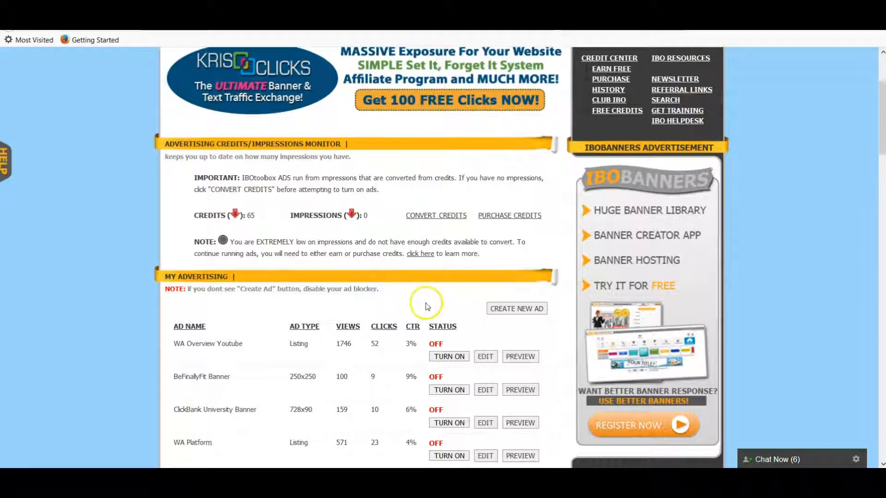
scroll(down, 3)
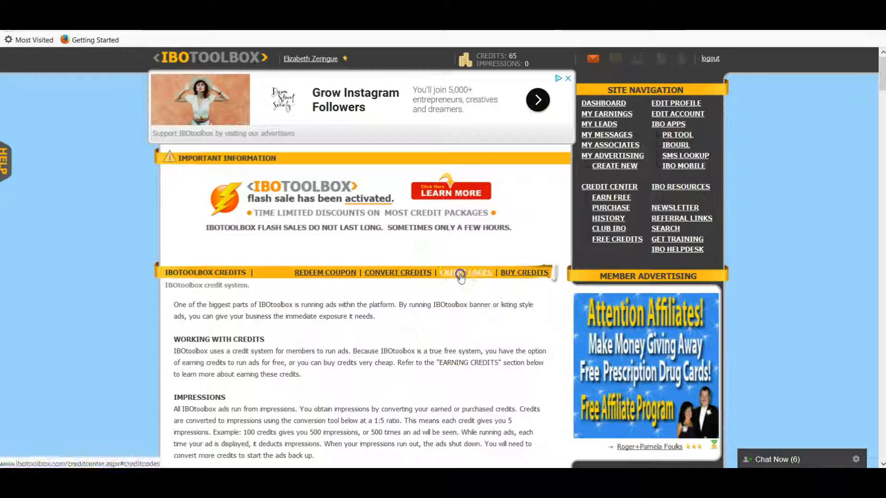
scroll(down, 3)
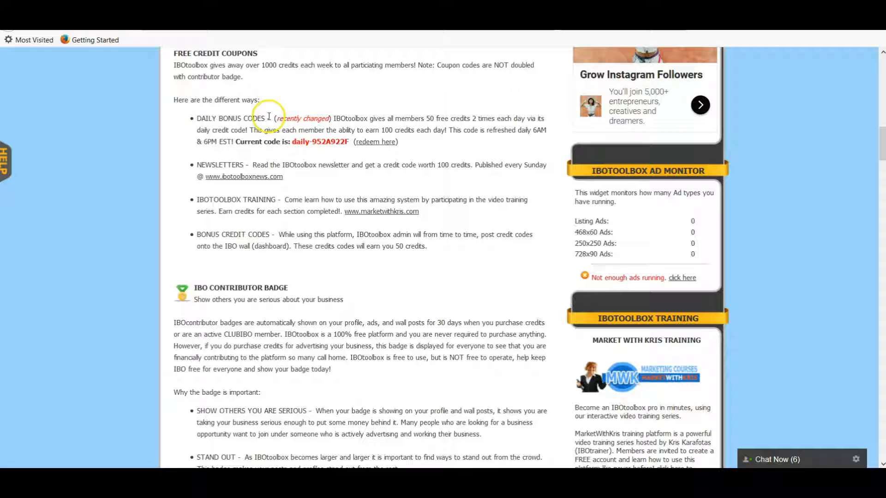
mouse_move(466, 128)
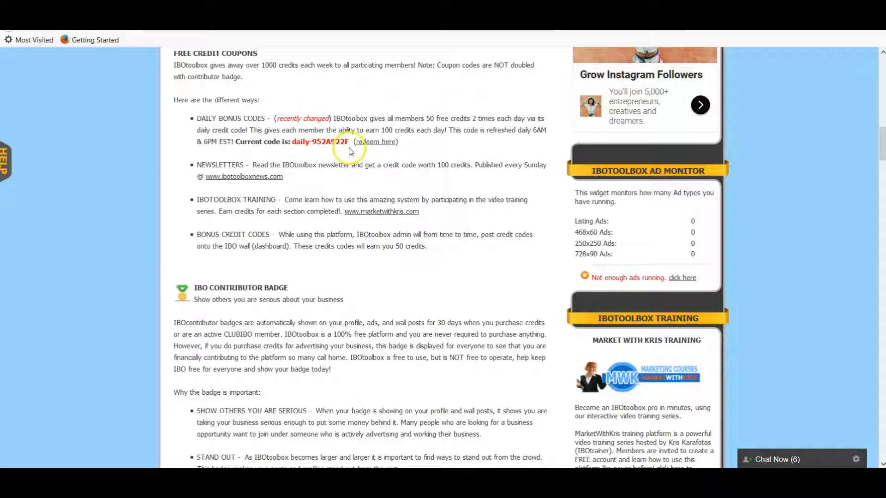
double_click(325, 142)
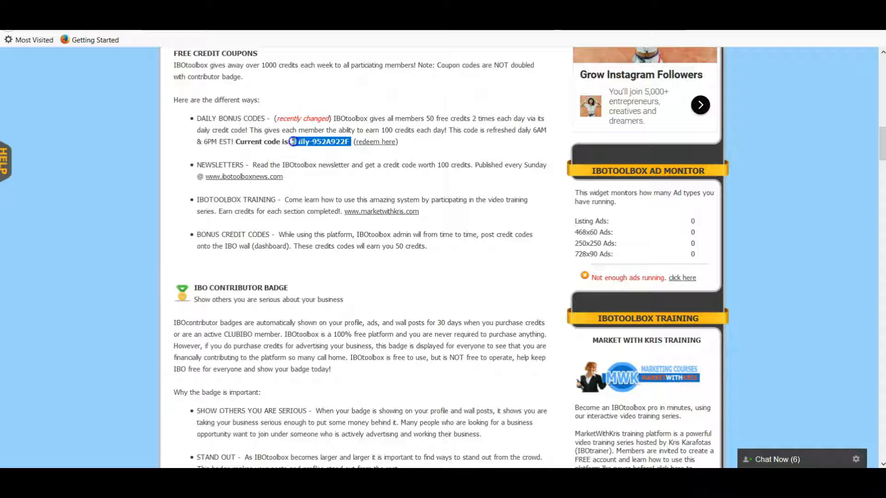
right_click(319, 142)
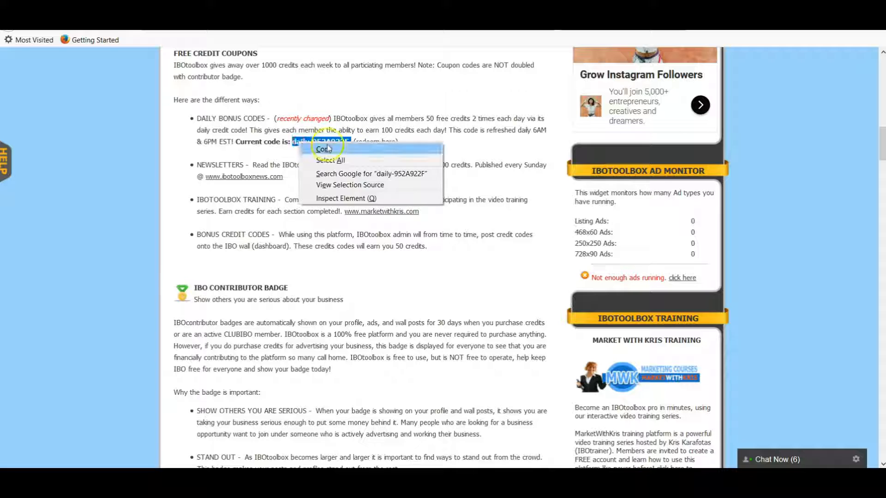
click(325, 149)
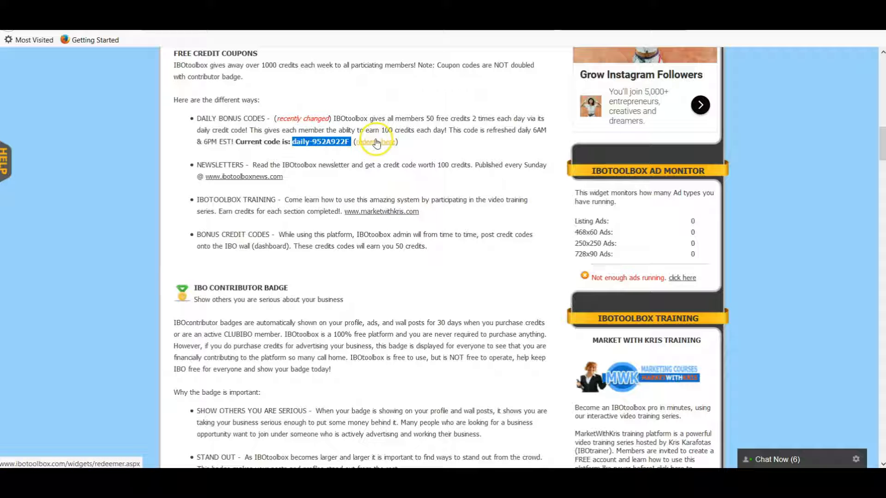
click(375, 141)
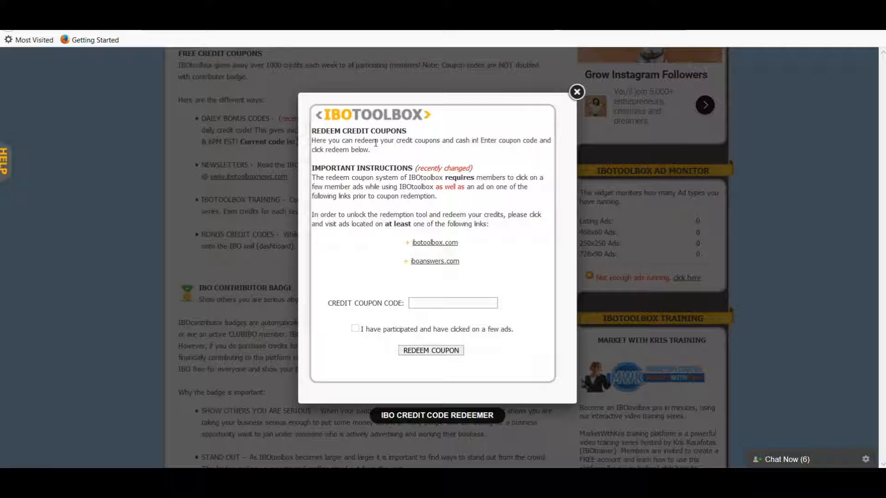
click(424, 303)
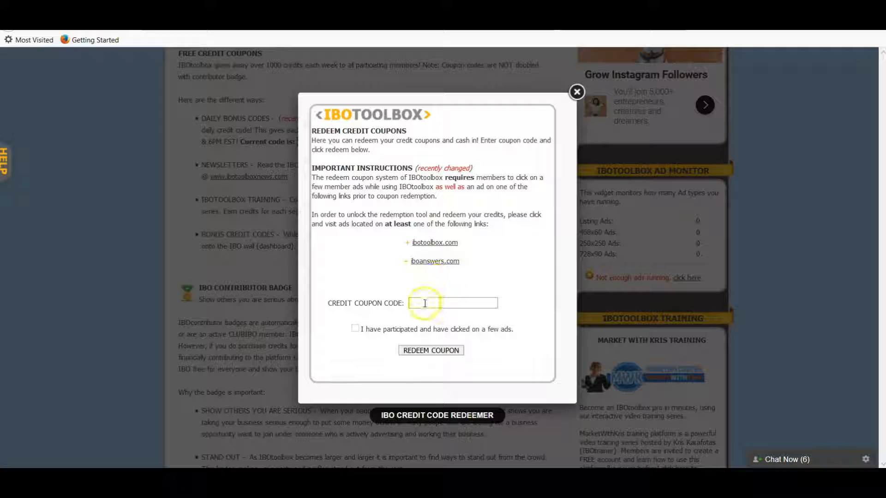
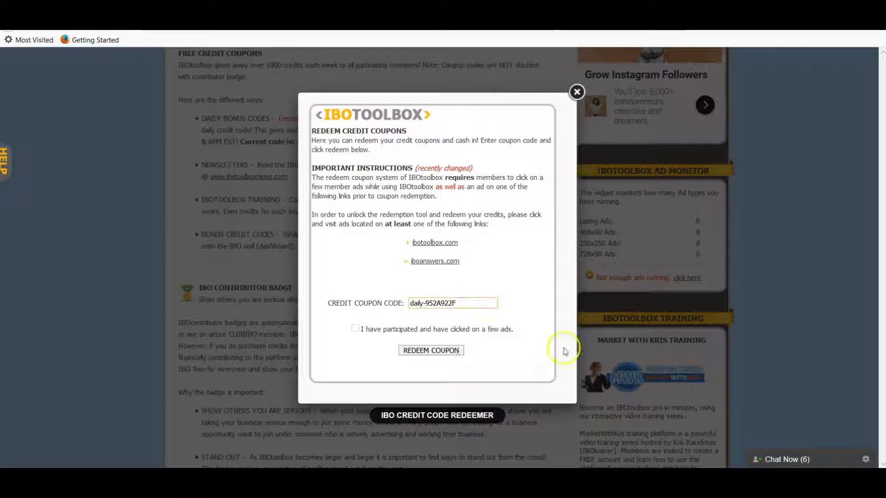
mouse_move(432, 268)
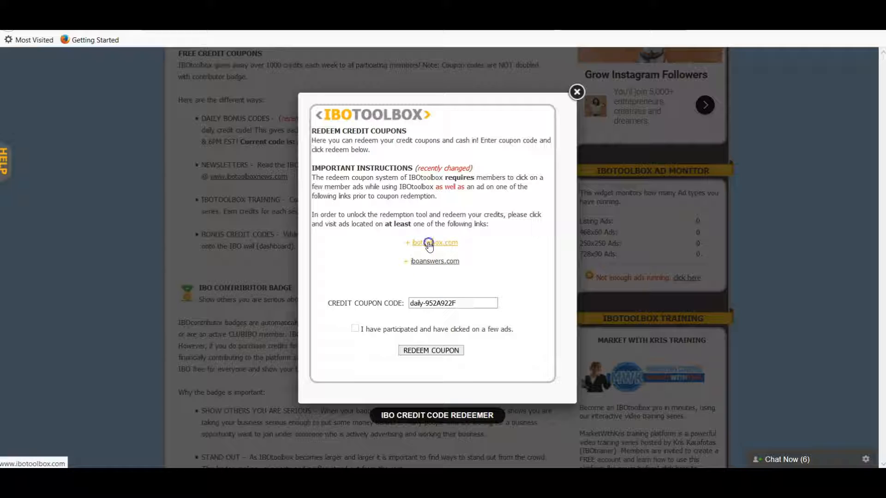
Visit the ad link, confirm participation and redeem the coupon for 50 credits
click(355, 329)
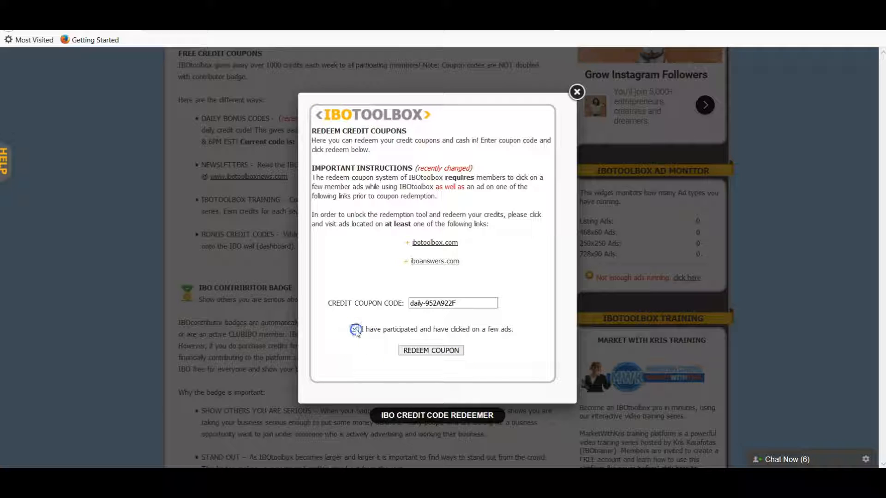
click(355, 329)
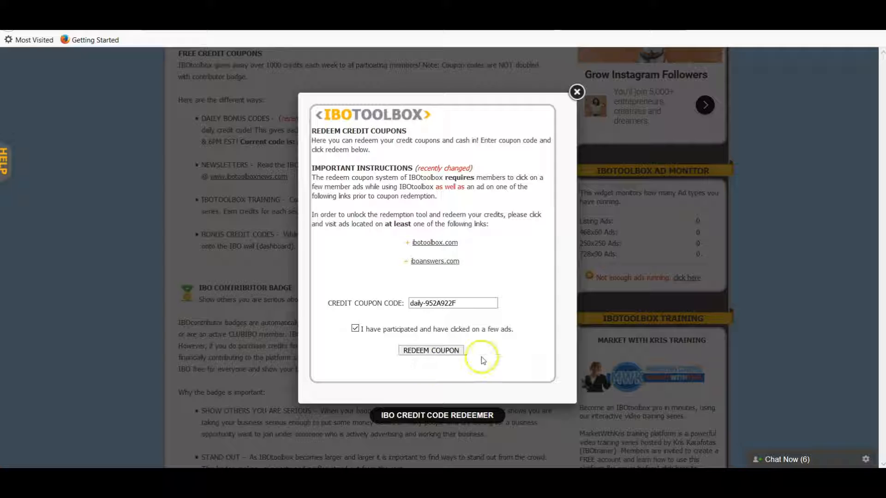
click(430, 351)
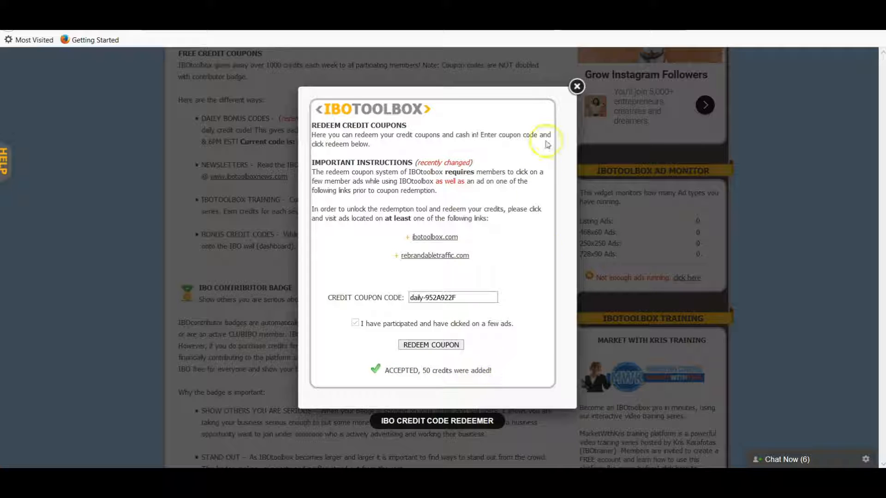
click(575, 86)
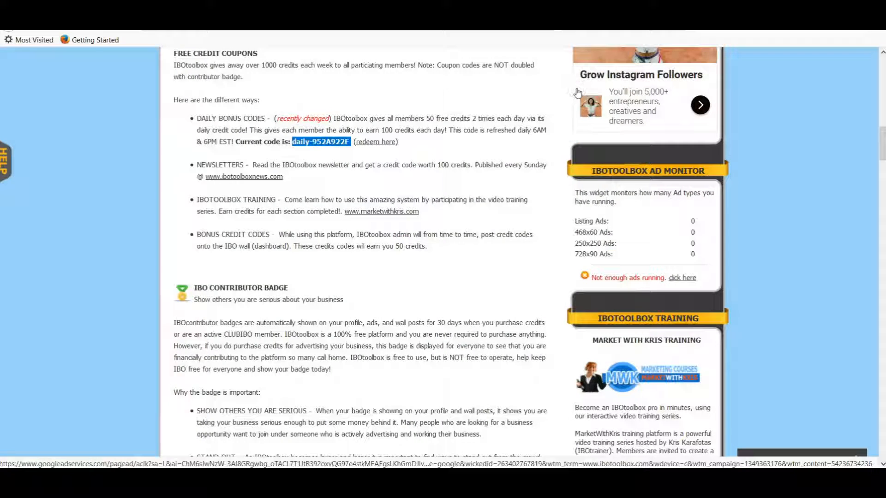
Choose 100 credits in the conversion section and convert them into 500 impressions
scroll(up, 3)
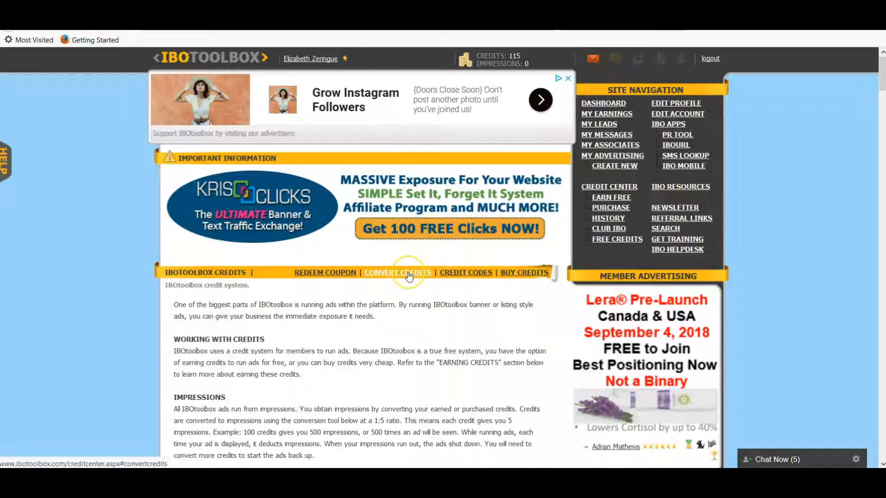
click(397, 272)
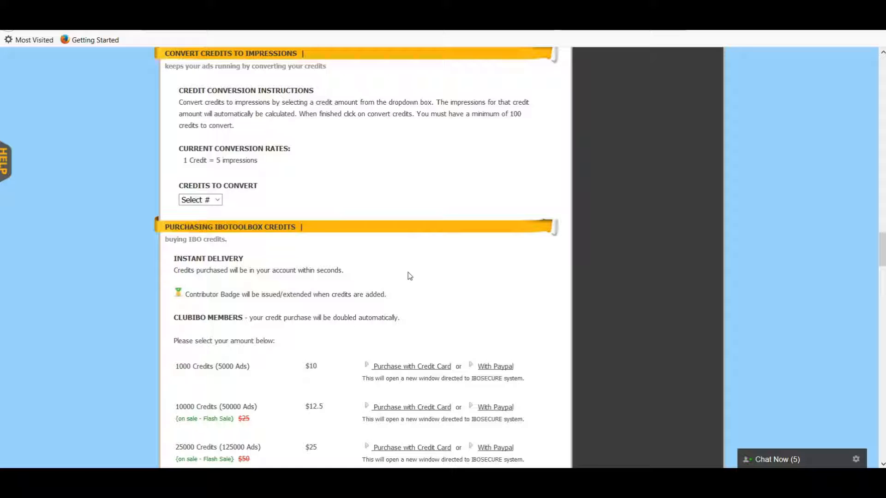
click(200, 199)
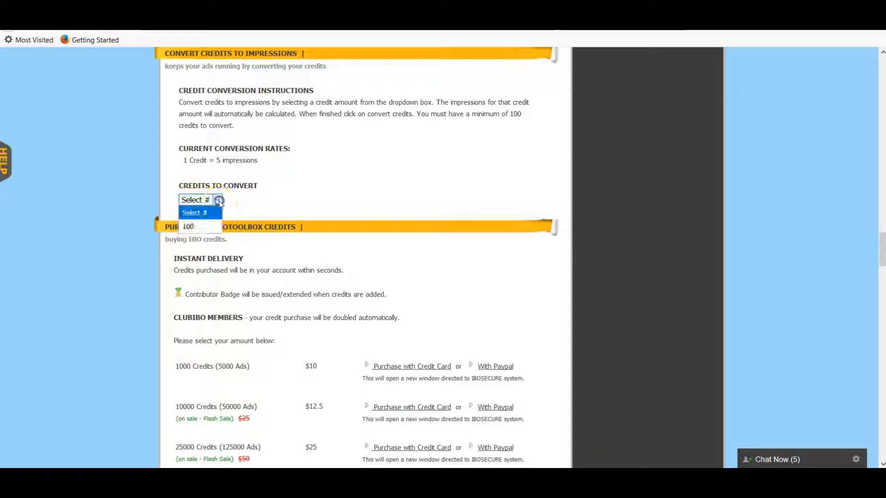
click(195, 212)
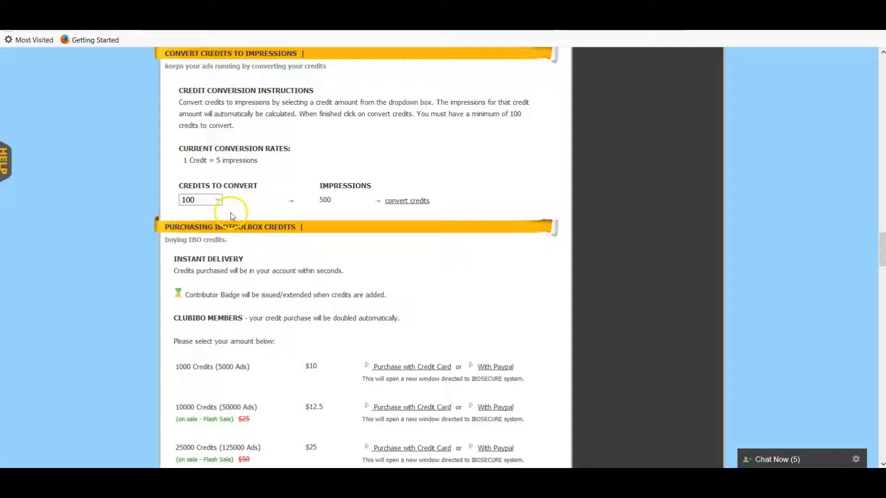
mouse_move(352, 203)
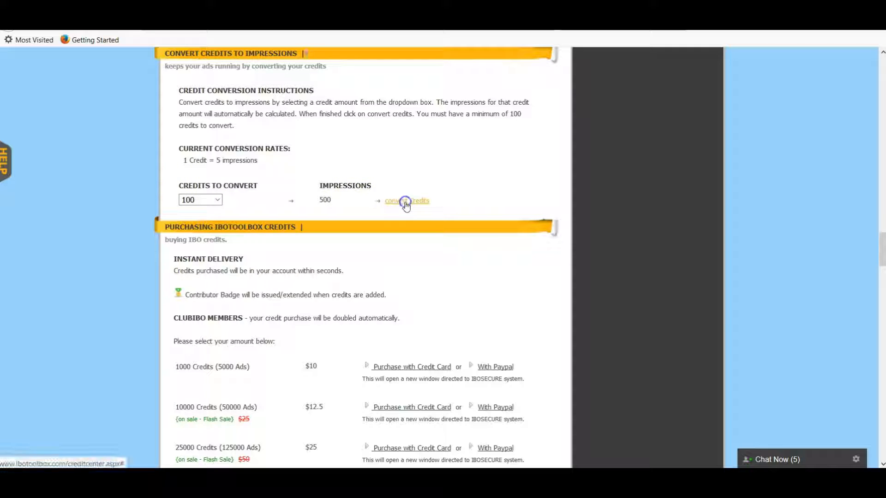
click(406, 201)
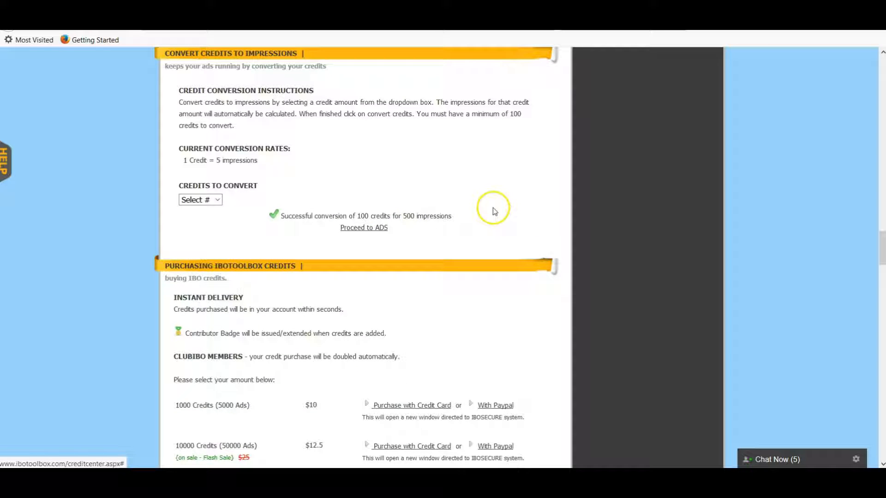
mouse_move(278, 227)
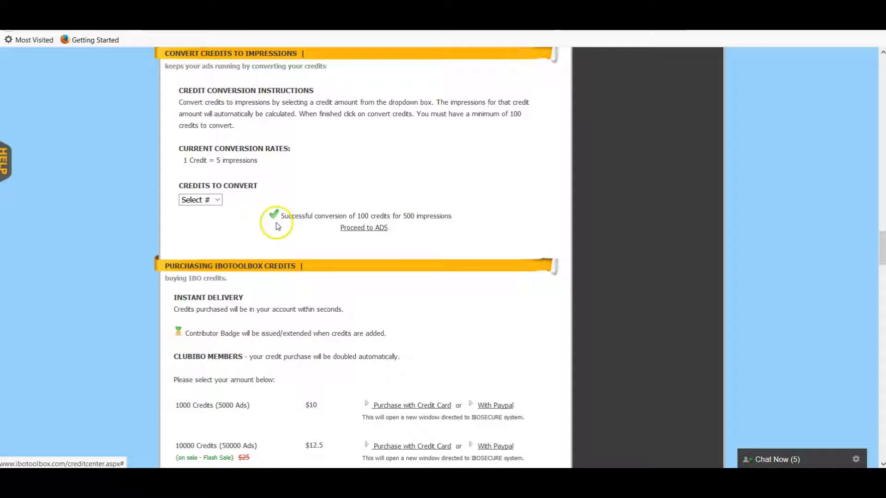
mouse_move(464, 227)
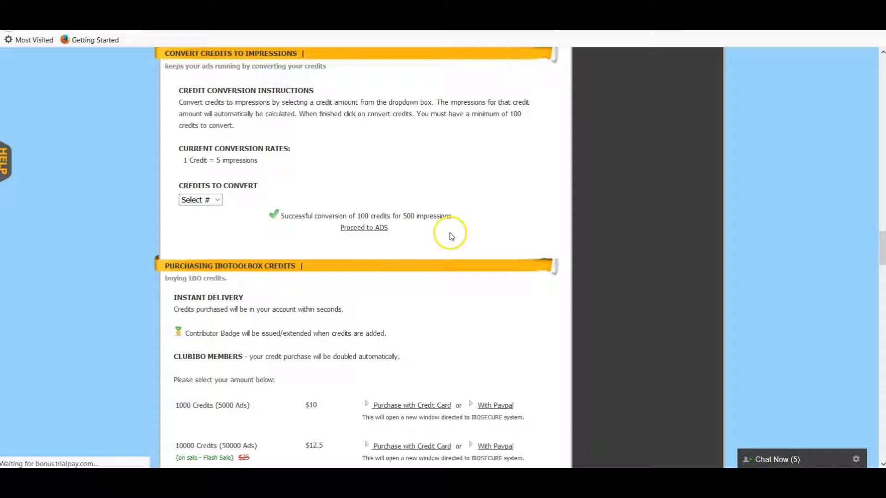
Proceed to the ads page and turn on the WA Overview Youtube ad
click(363, 227)
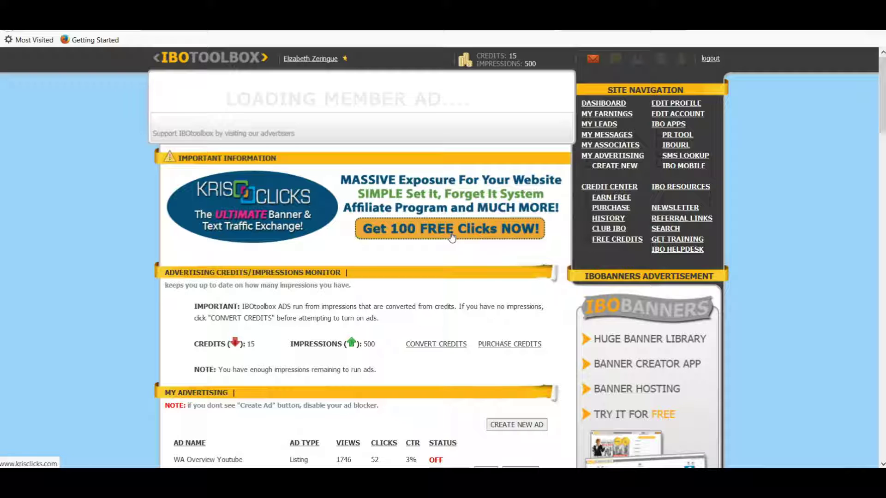
scroll(down, 3)
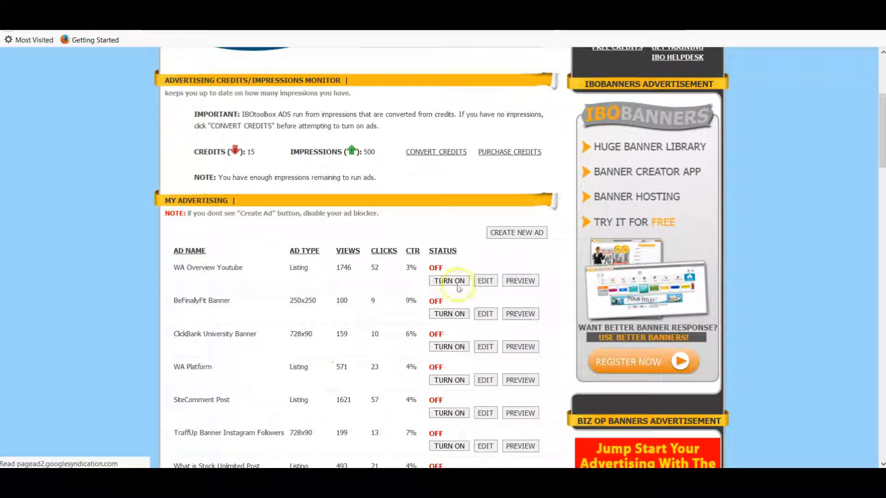
click(449, 281)
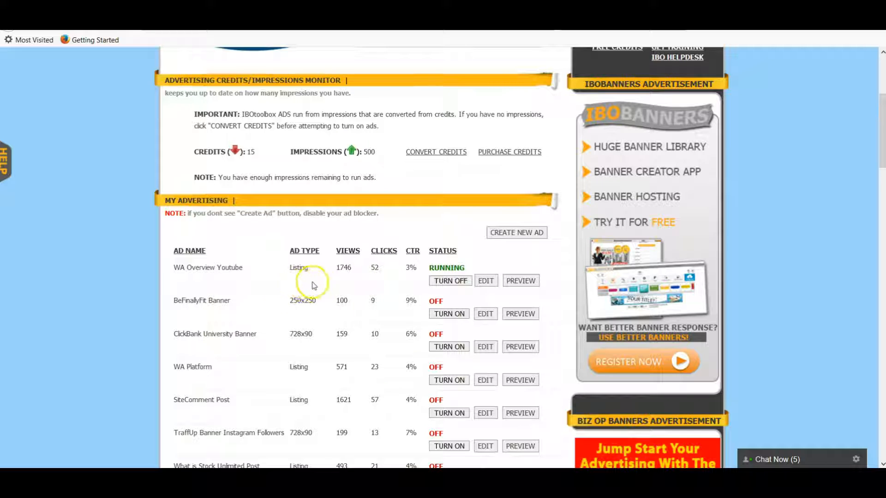
click(516, 232)
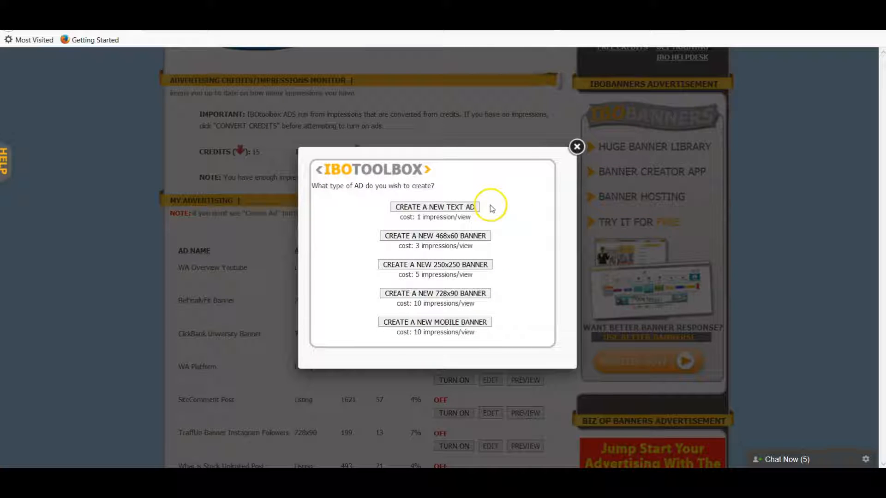
mouse_move(500, 208)
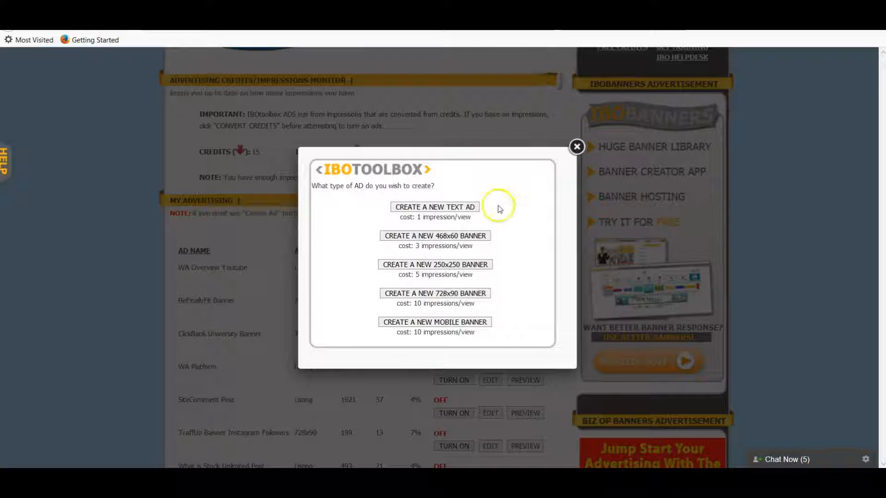
mouse_move(502, 261)
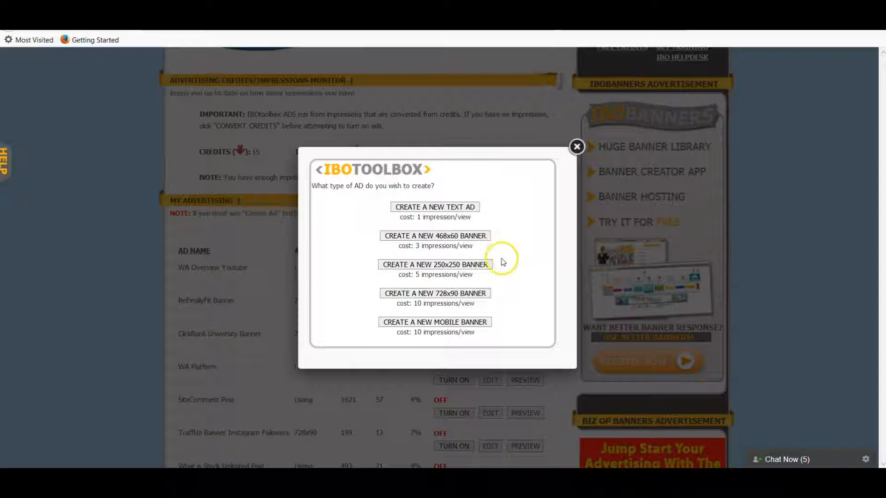
mouse_move(519, 324)
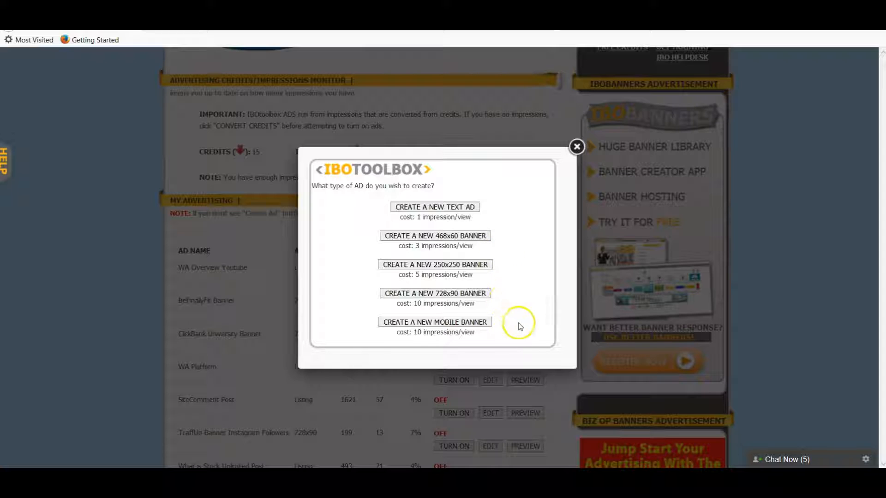
mouse_move(551, 231)
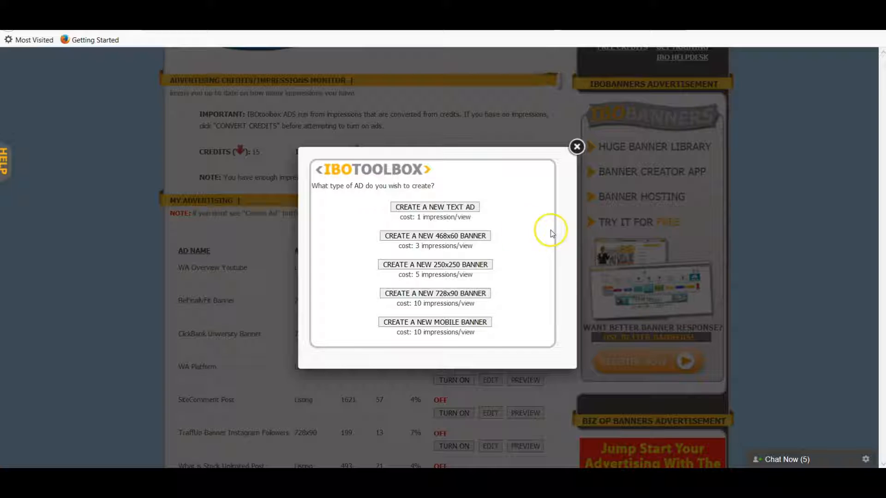
mouse_move(541, 230)
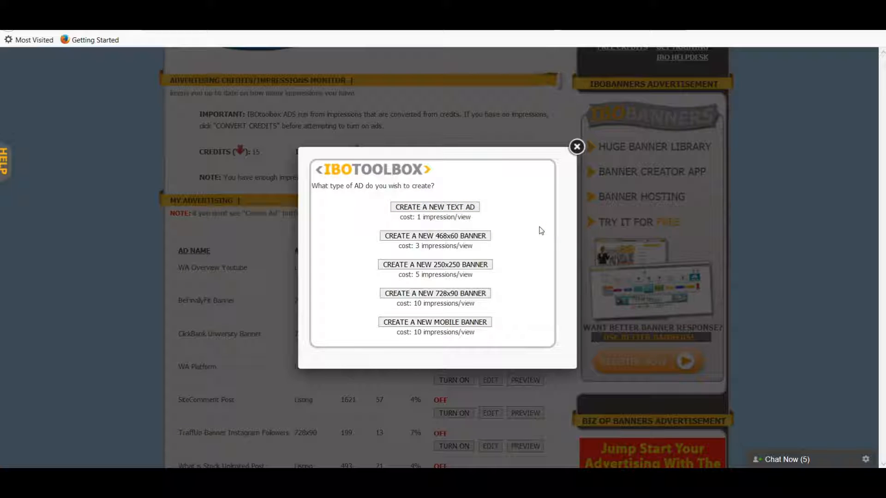
mouse_move(500, 256)
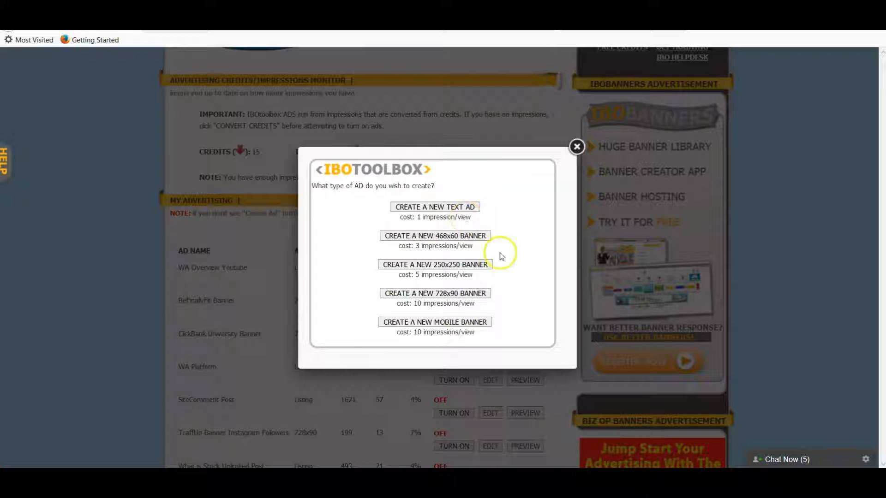
mouse_move(398, 286)
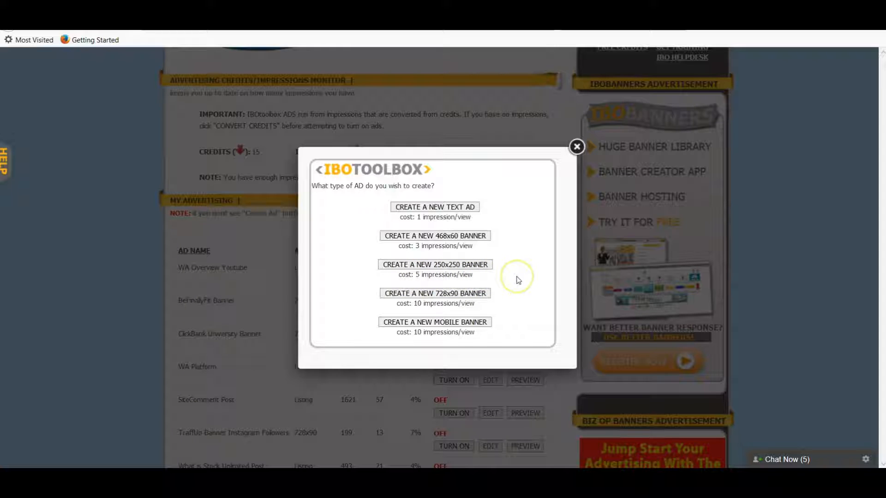
mouse_move(520, 310)
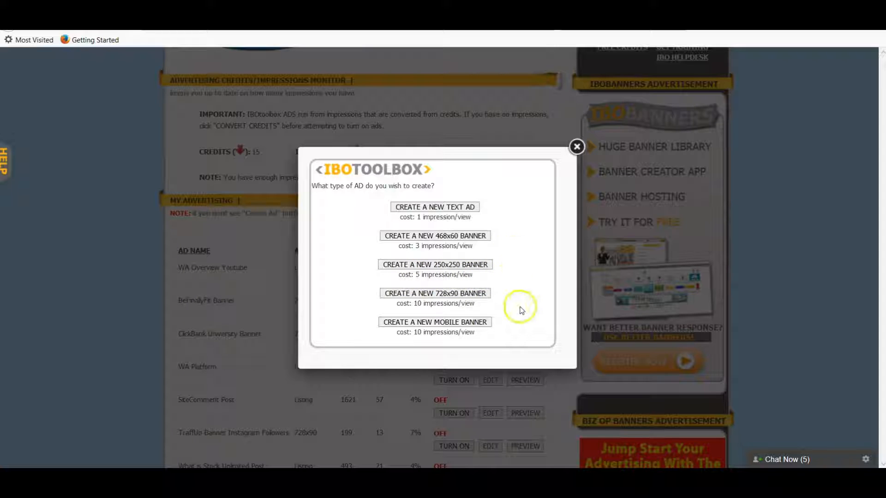
mouse_move(520, 293)
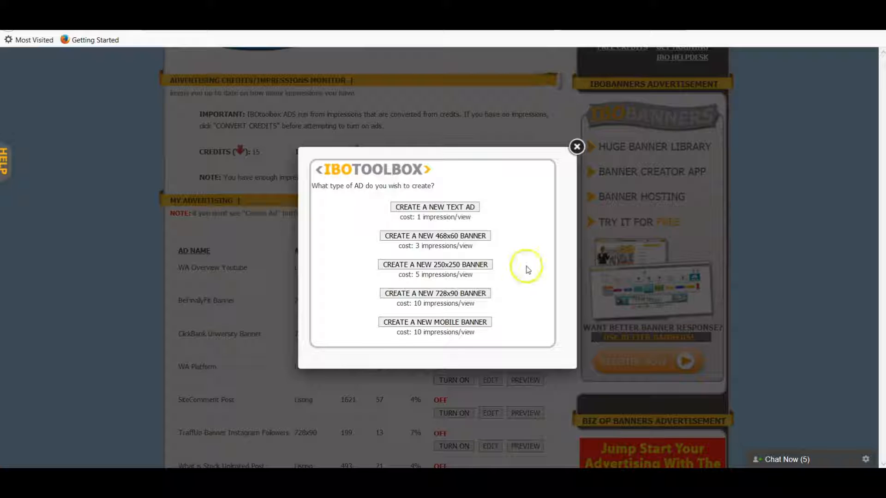
Close the 'What type of AD do you wish to create?' popup
click(576, 146)
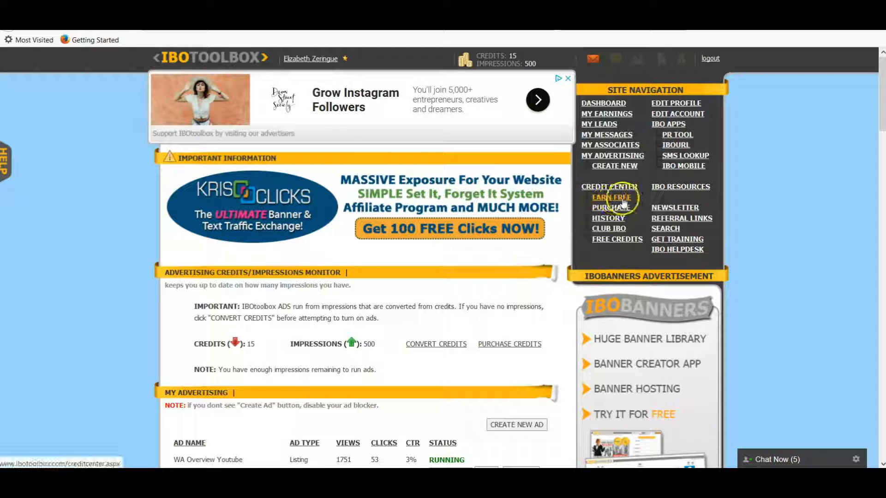
mouse_move(544, 305)
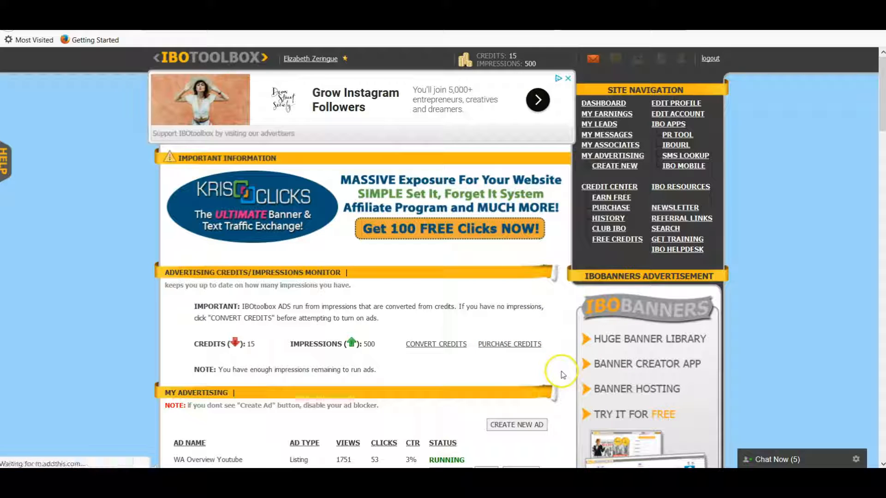
Go to the Purchase credits page listing credit packages and payment options
click(509, 344)
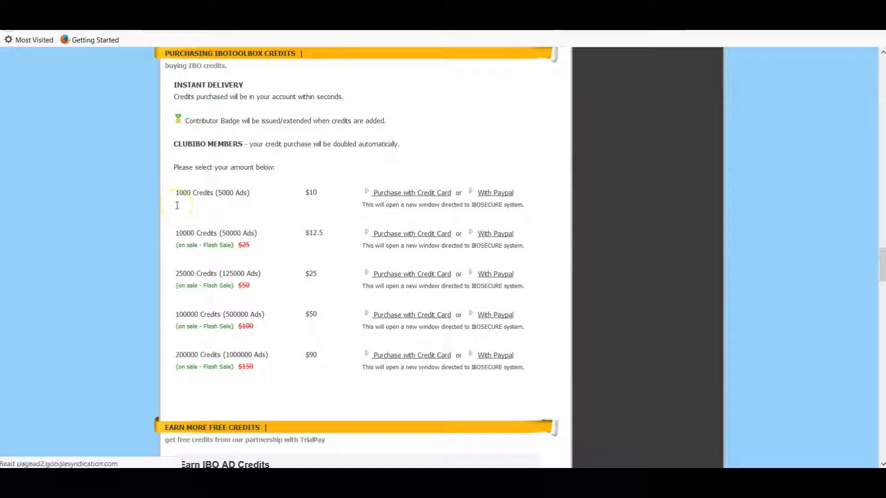
mouse_move(244, 209)
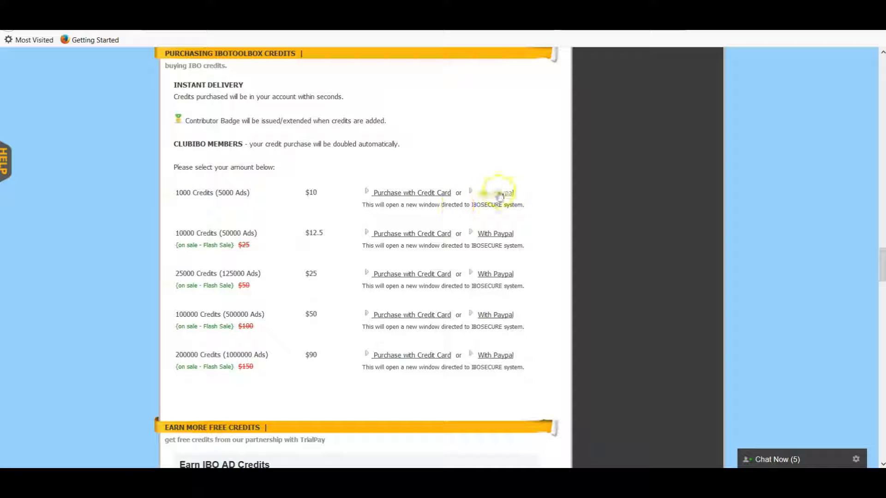
mouse_move(266, 251)
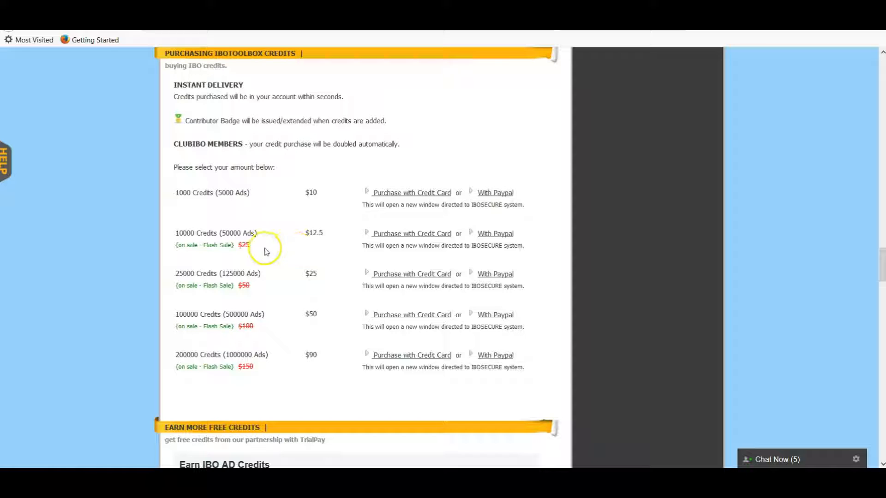
mouse_move(195, 256)
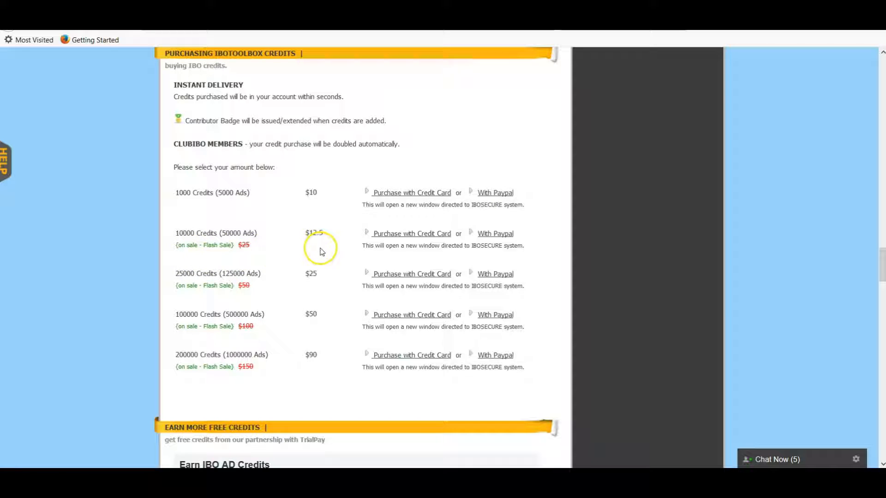
mouse_move(344, 241)
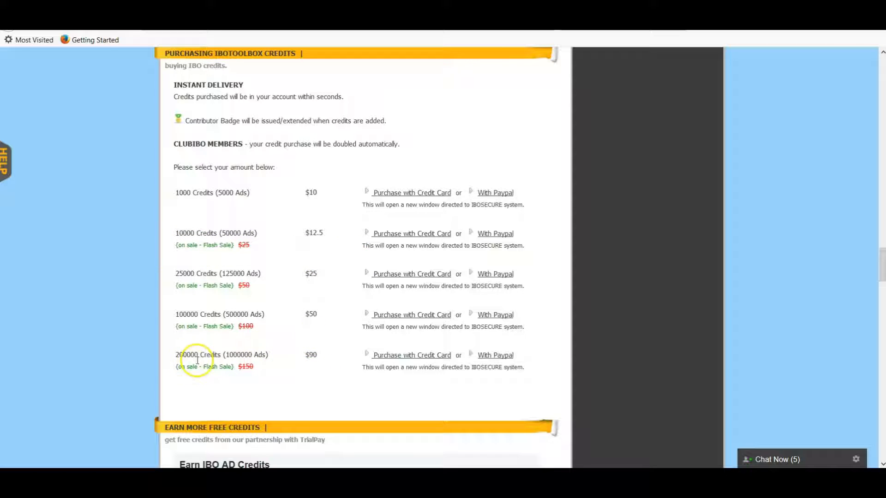
mouse_move(335, 386)
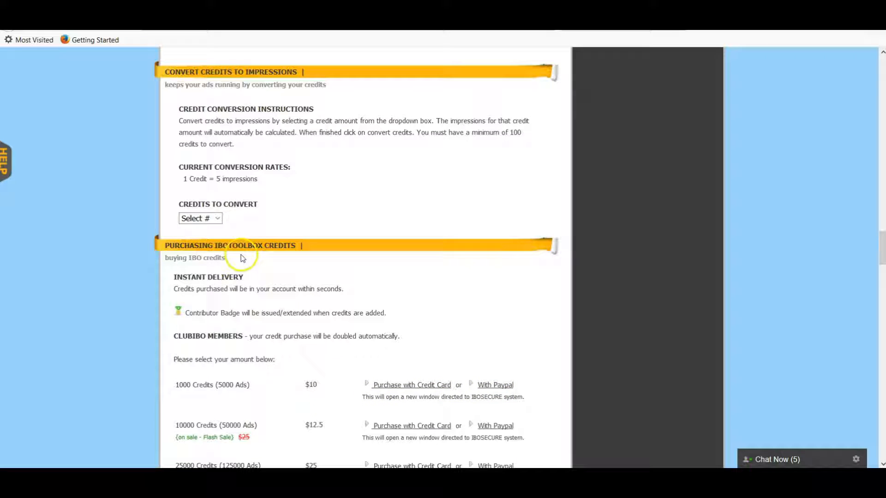
click(199, 218)
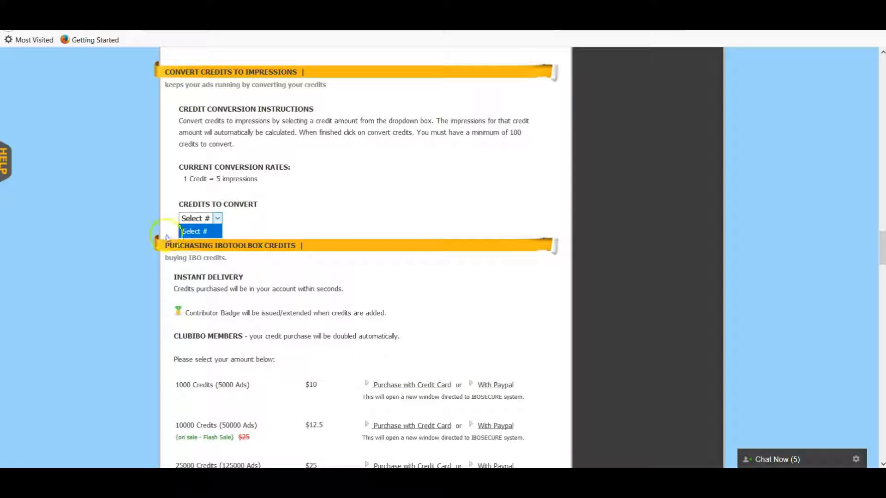
scroll(up, 3)
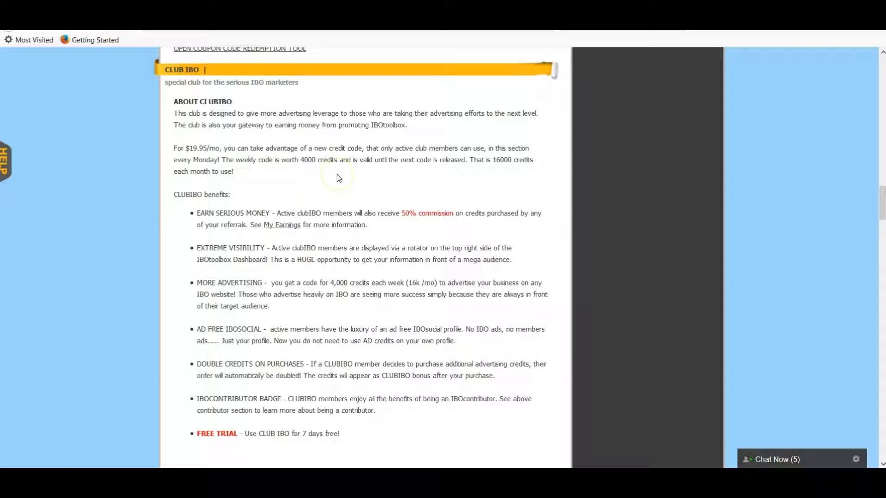
mouse_move(303, 174)
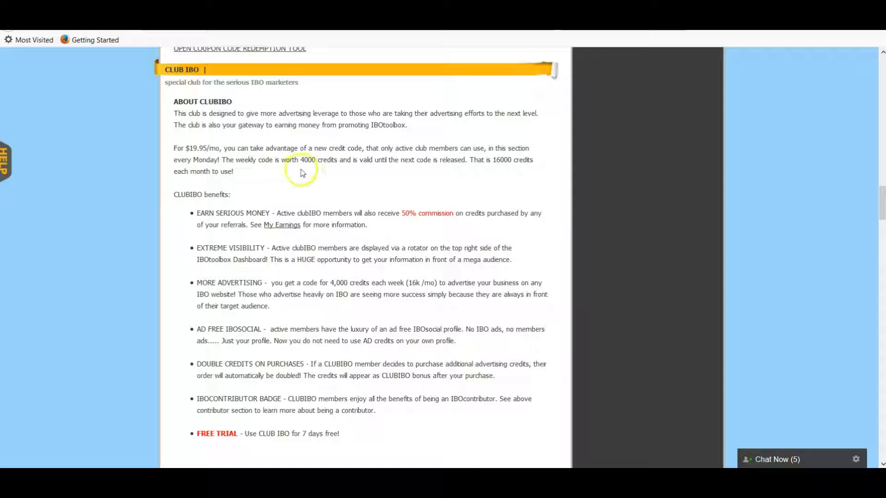
mouse_move(340, 170)
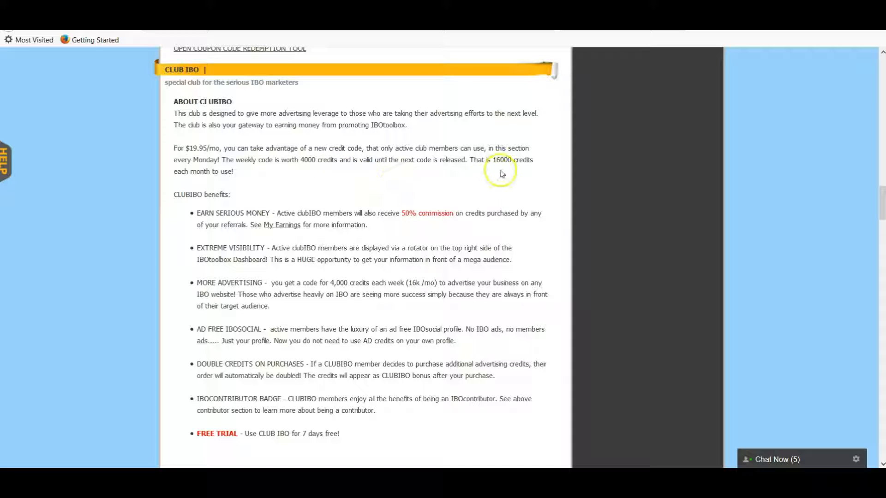
mouse_move(541, 169)
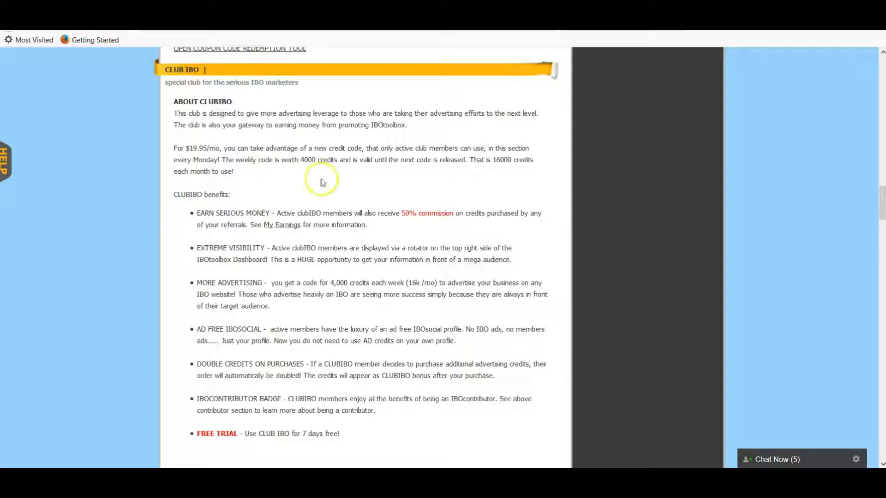
mouse_move(470, 191)
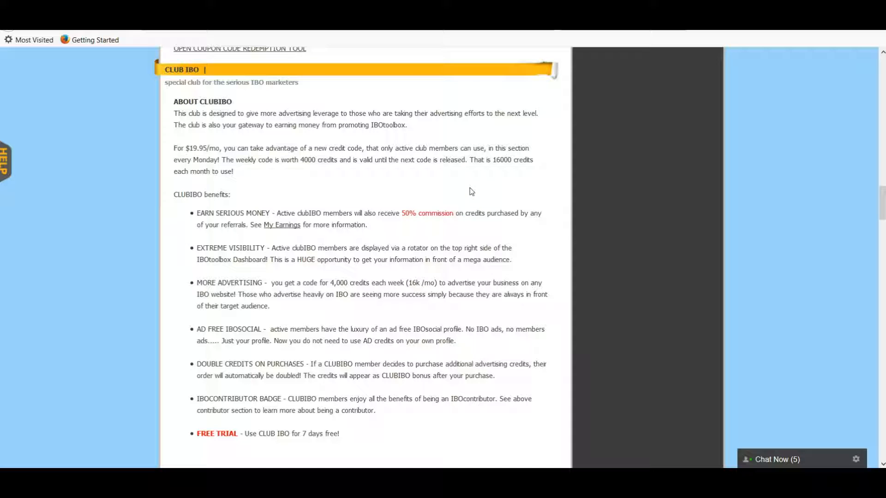
Read the Club IBO membership section, then return to the credit center top
scroll(down, 3)
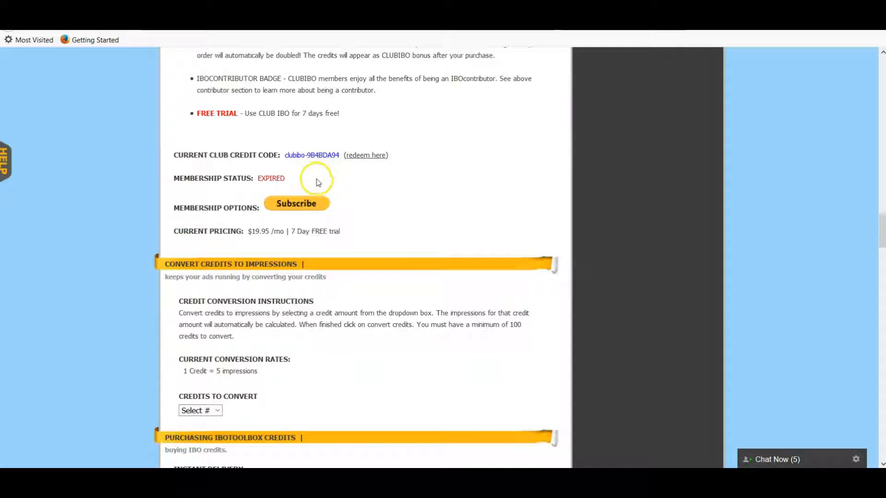
mouse_move(307, 206)
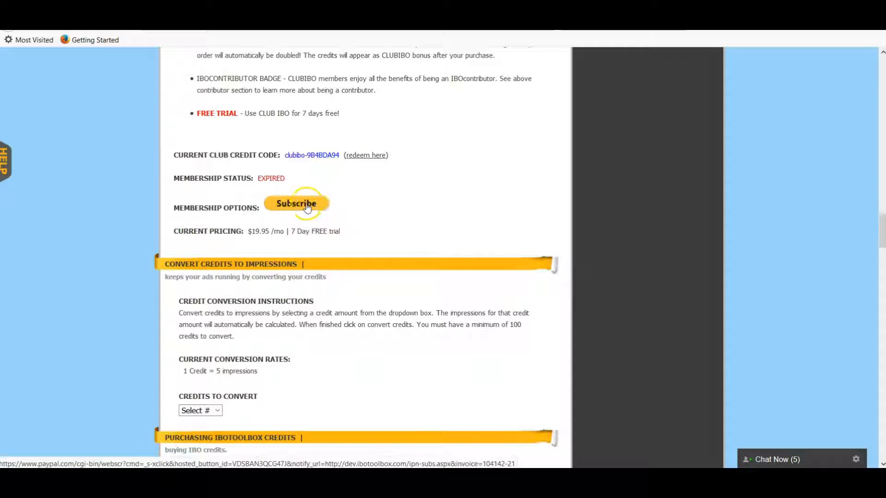
mouse_move(428, 190)
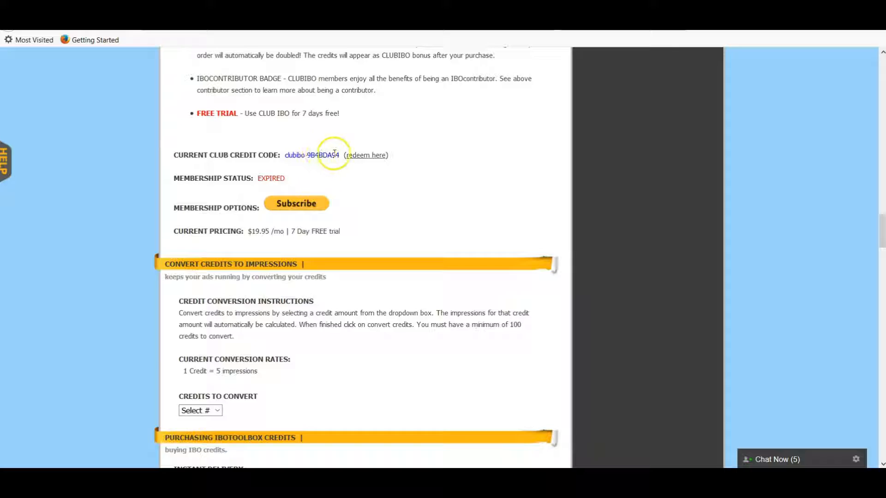
scroll(up, 3)
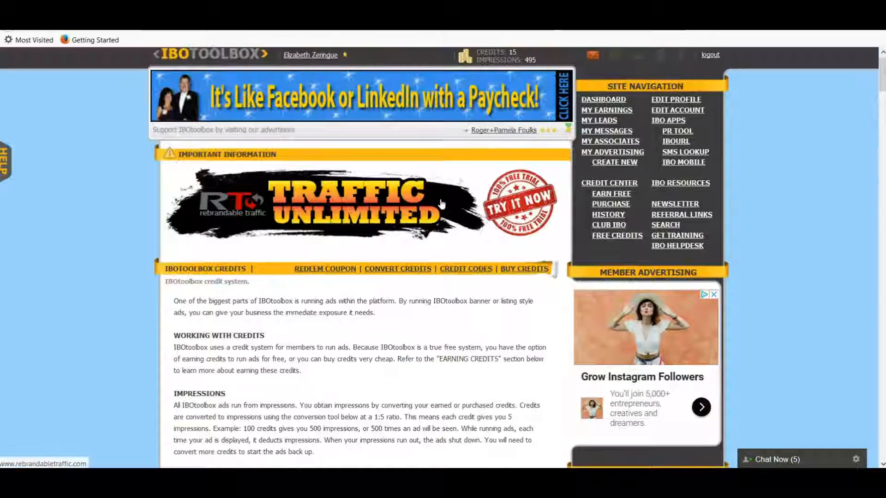
mouse_move(464, 275)
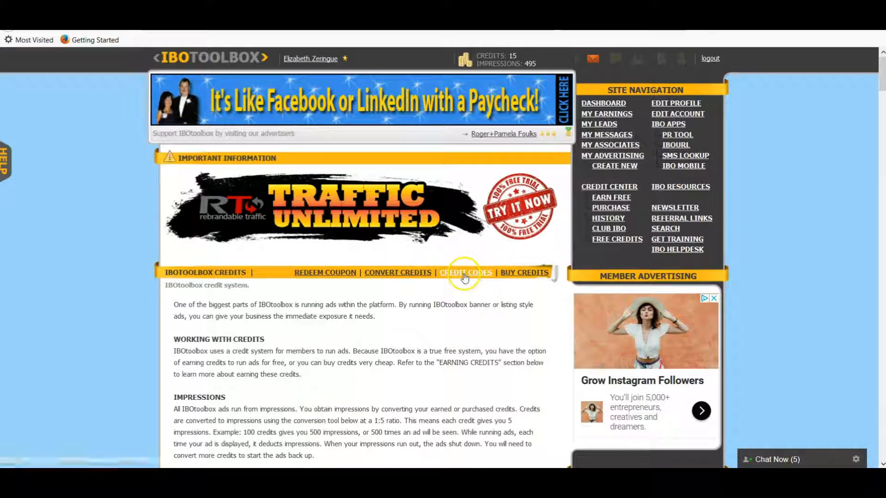
Scroll to the Free Credit Coupons section with the daily bonus code
scroll(down, 3)
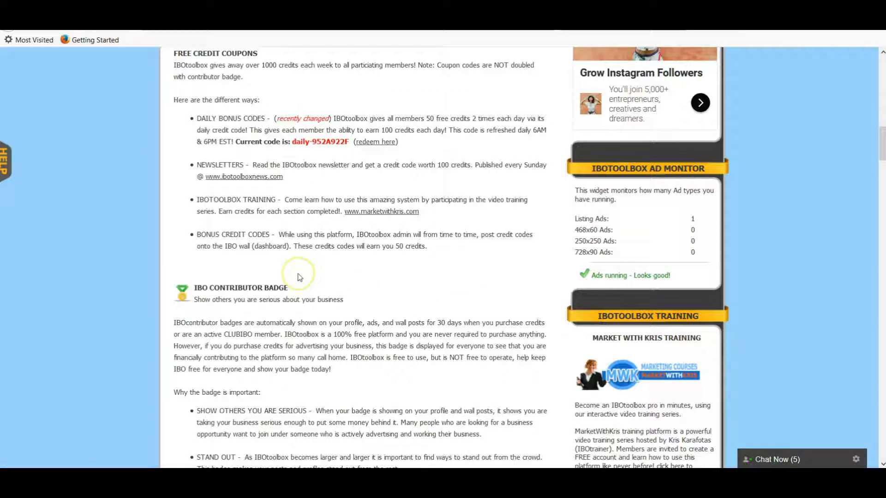
mouse_move(294, 184)
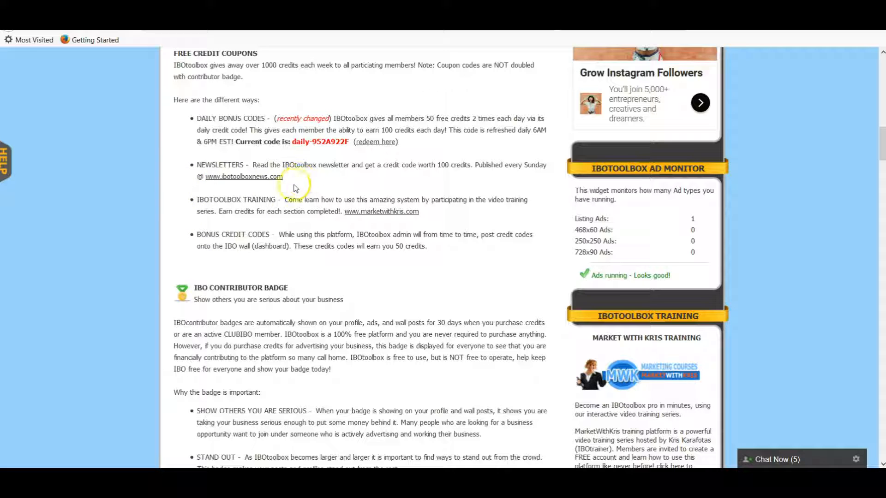
mouse_move(408, 222)
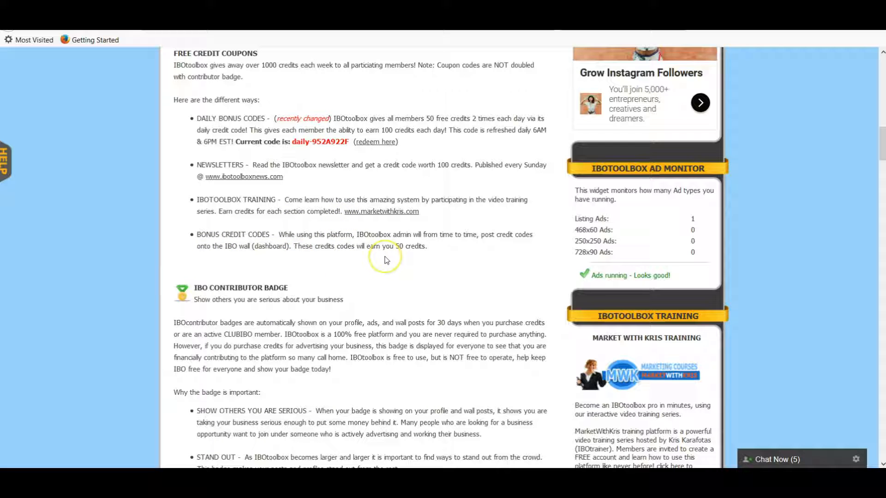
mouse_move(286, 262)
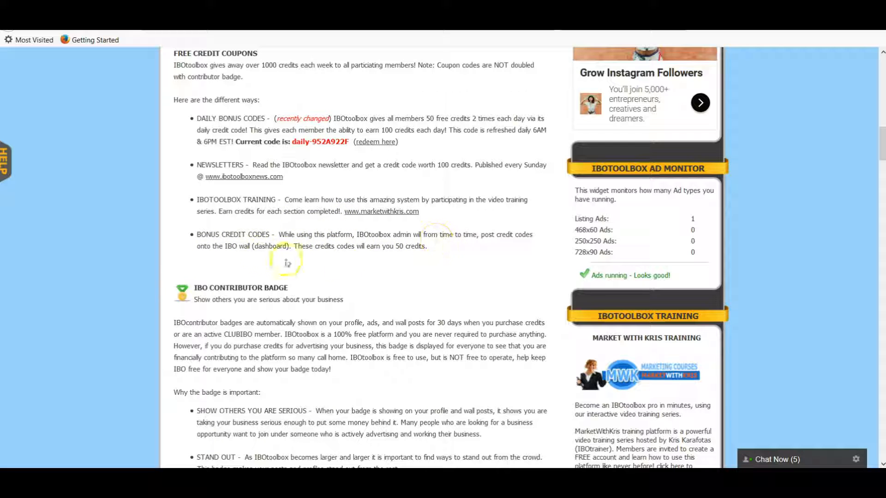
mouse_move(444, 262)
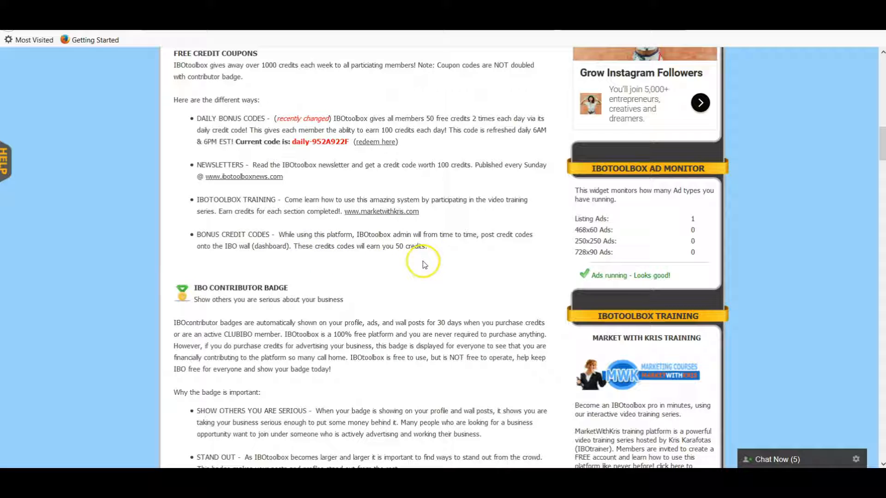
mouse_move(435, 267)
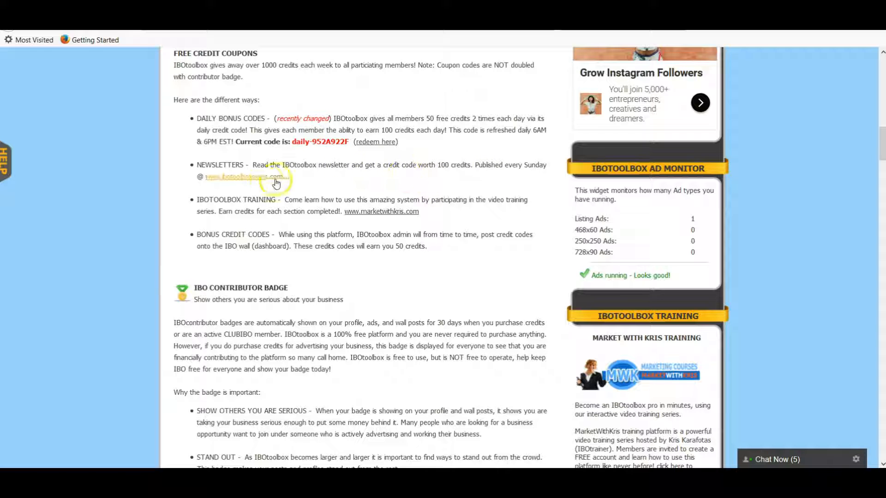
click(236, 176)
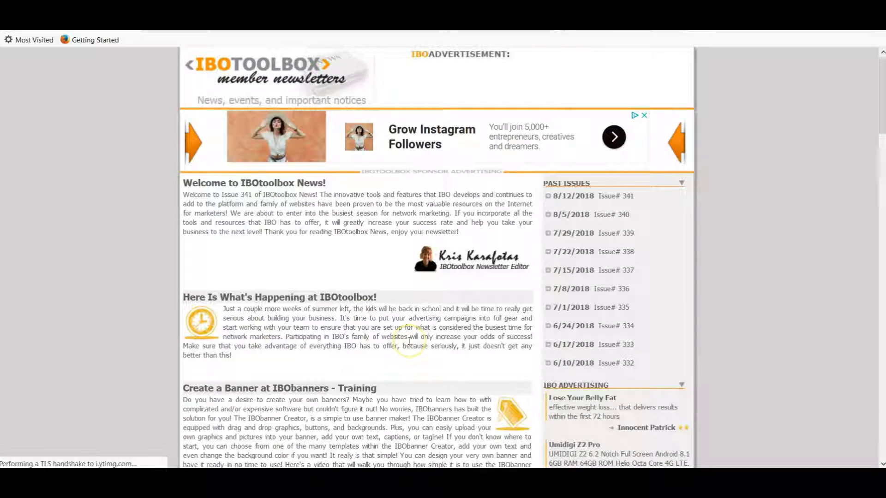
scroll(down, 3)
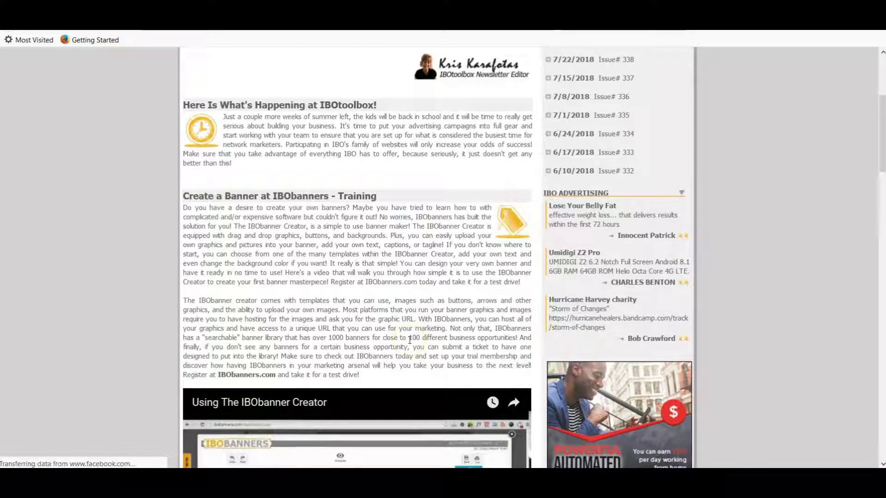
scroll(down, 3)
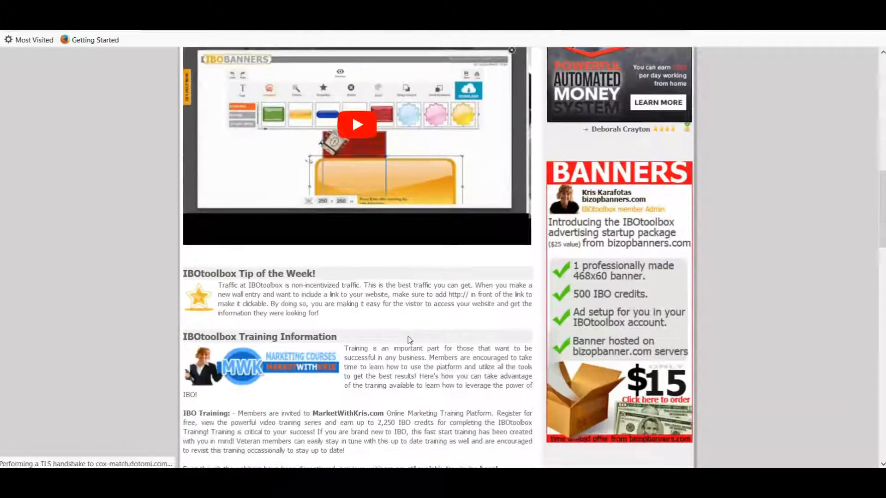
scroll(down, 3)
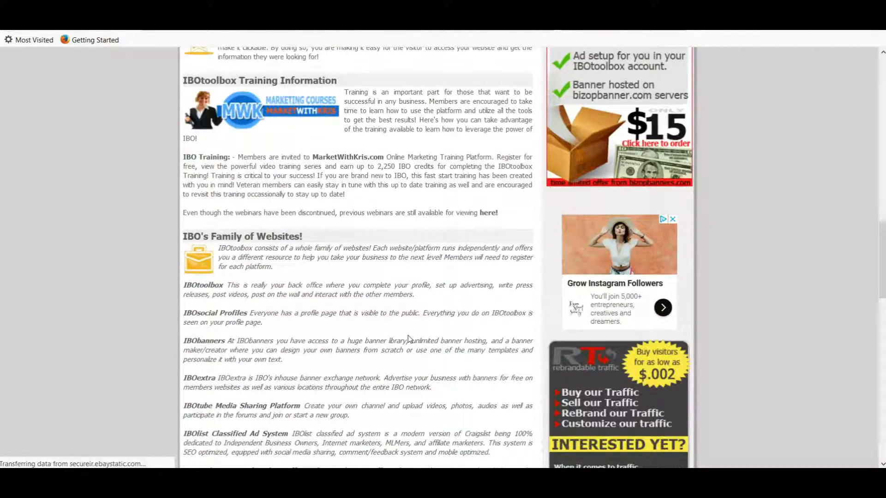
scroll(down, 3)
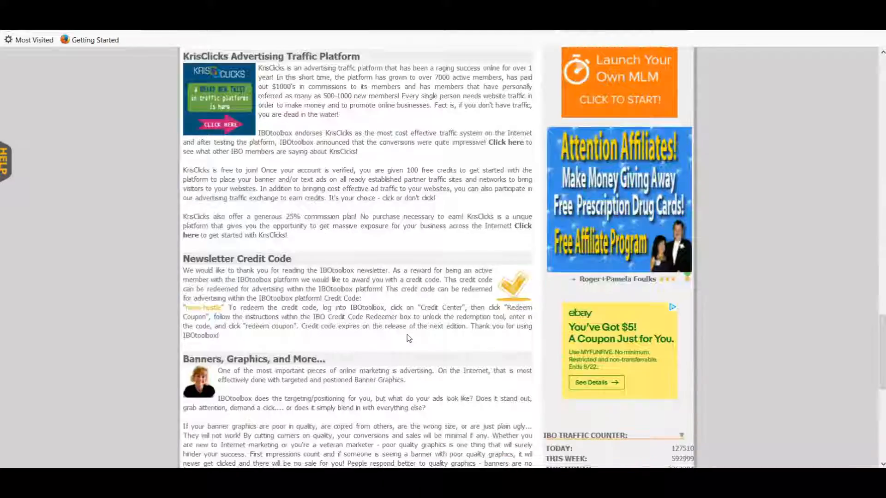
scroll(down, 3)
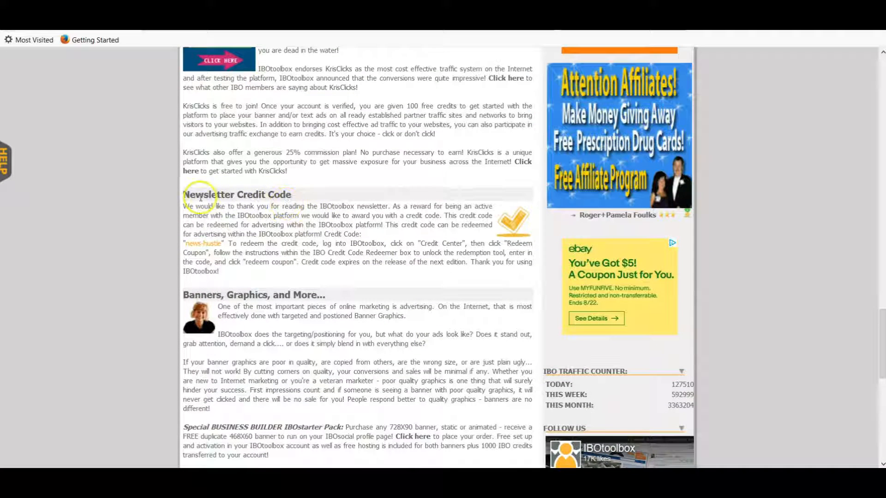
mouse_move(221, 243)
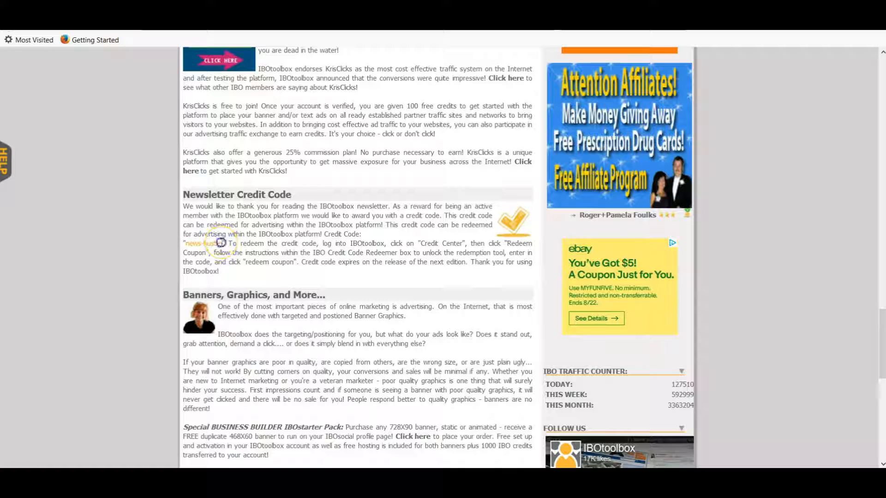
double_click(201, 244)
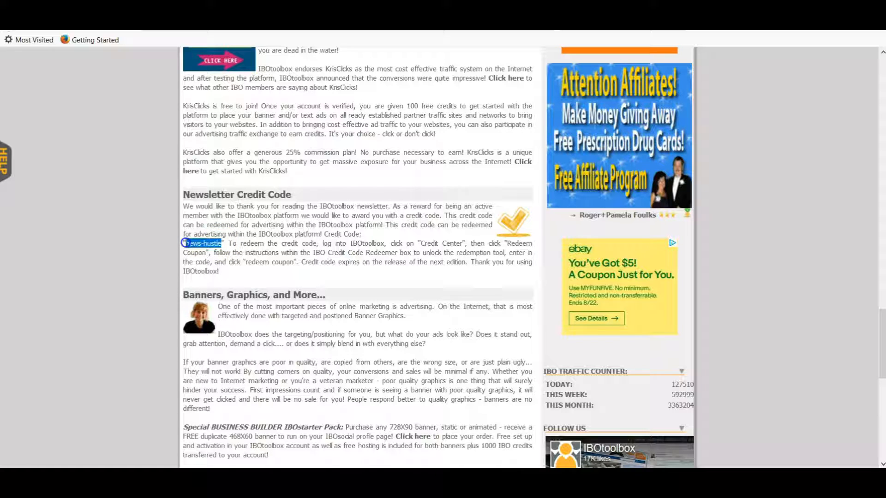
mouse_move(413, 239)
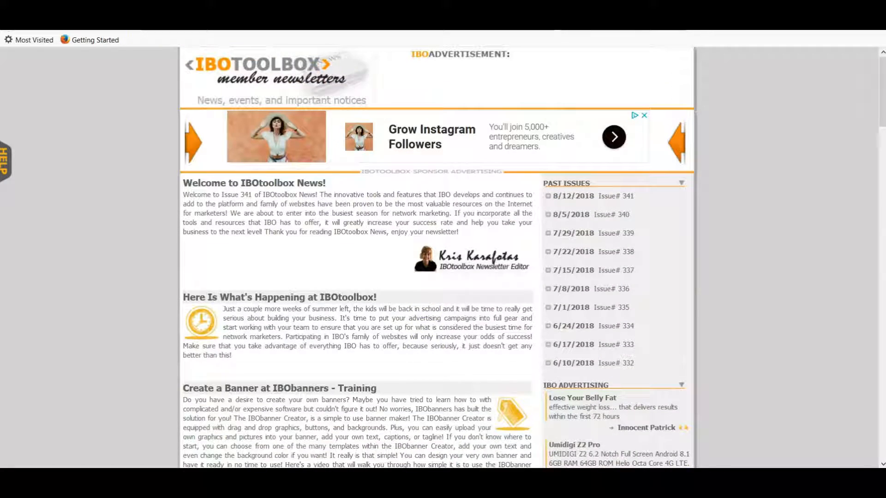
Redeem the 'news-hustle' coupon code with the member-ads participation box ticked, adding 100 credits
scroll(down, 3)
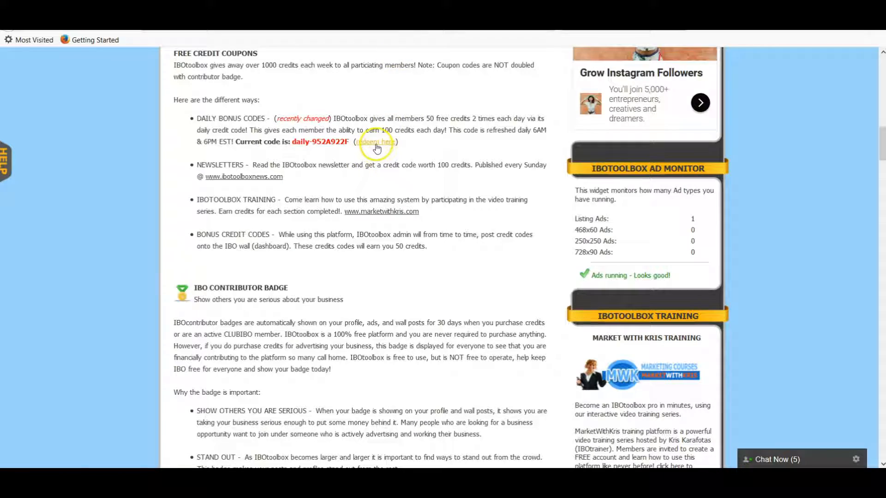
click(376, 143)
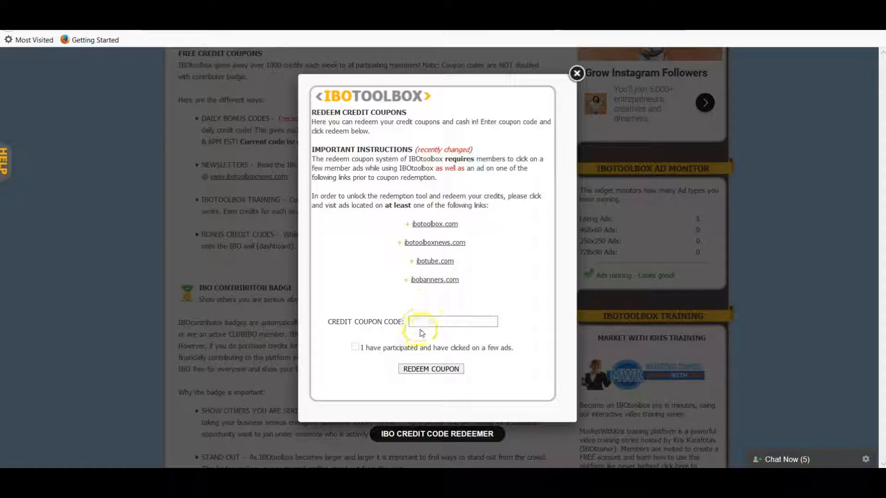
text(news-hustle)
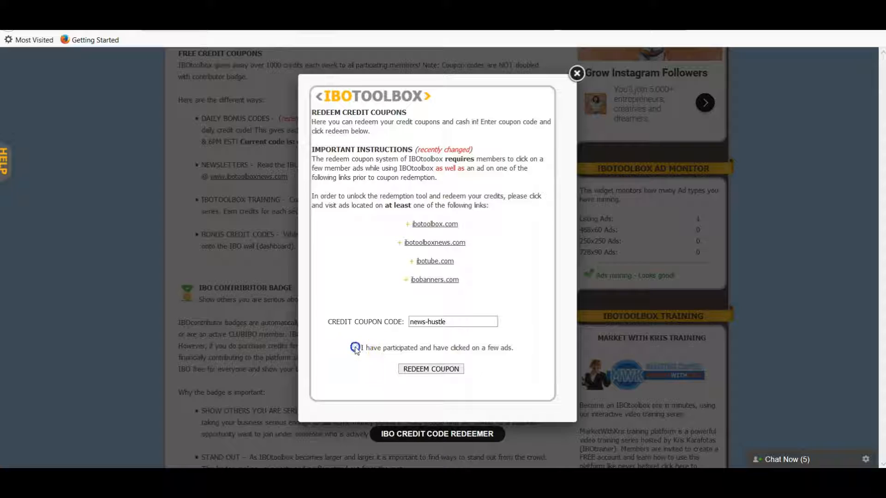
click(356, 347)
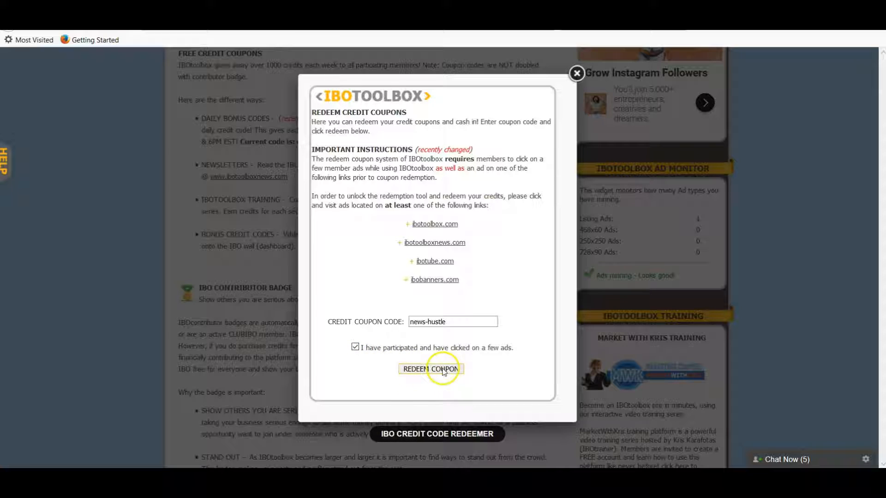
click(431, 369)
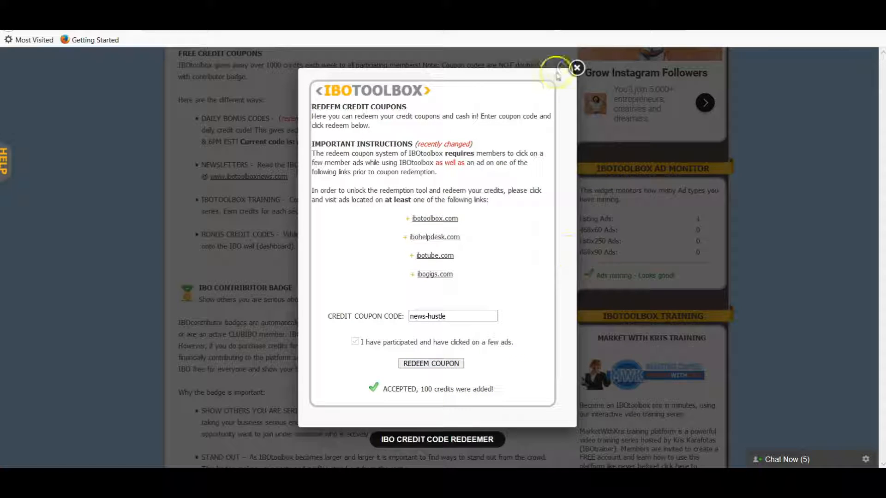
click(576, 68)
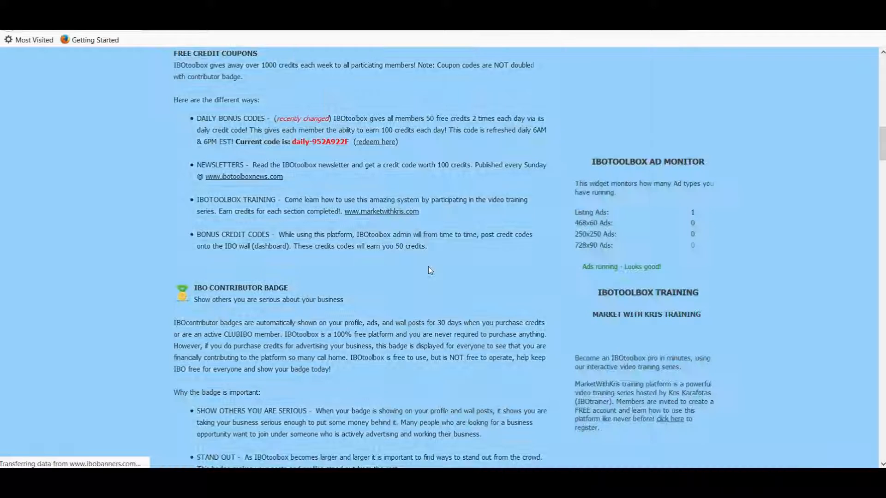
Convert 100 credits into 500 impressions, leaving 15 credits and 982 impressions
scroll(up, 3)
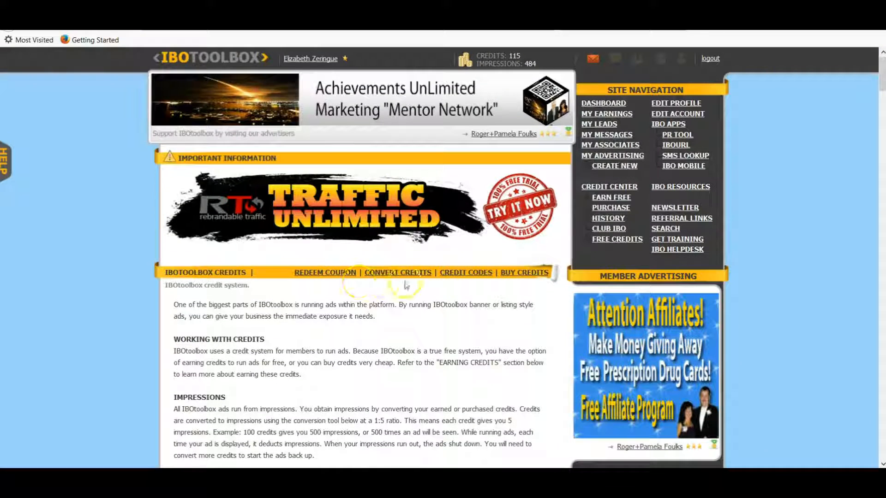
click(397, 272)
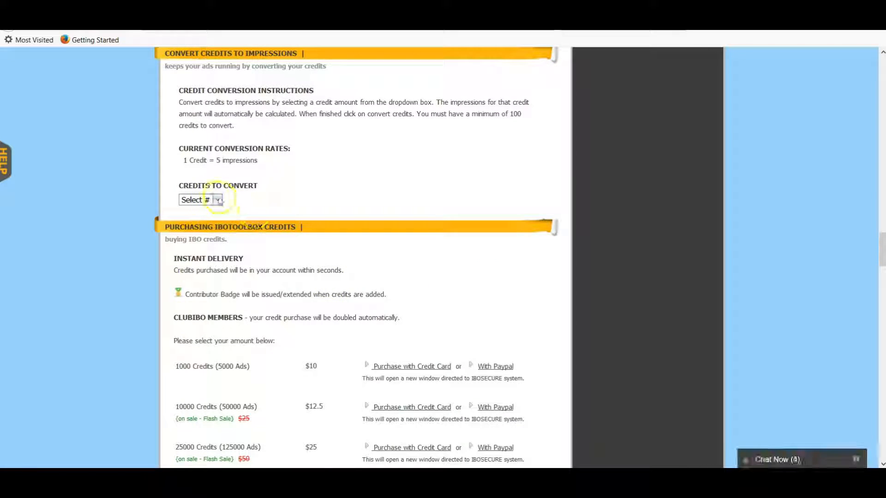
click(216, 199)
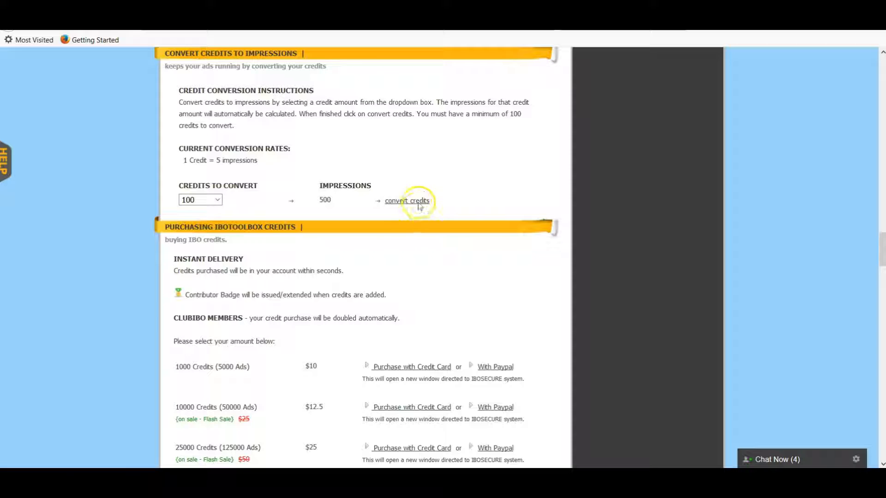
click(407, 201)
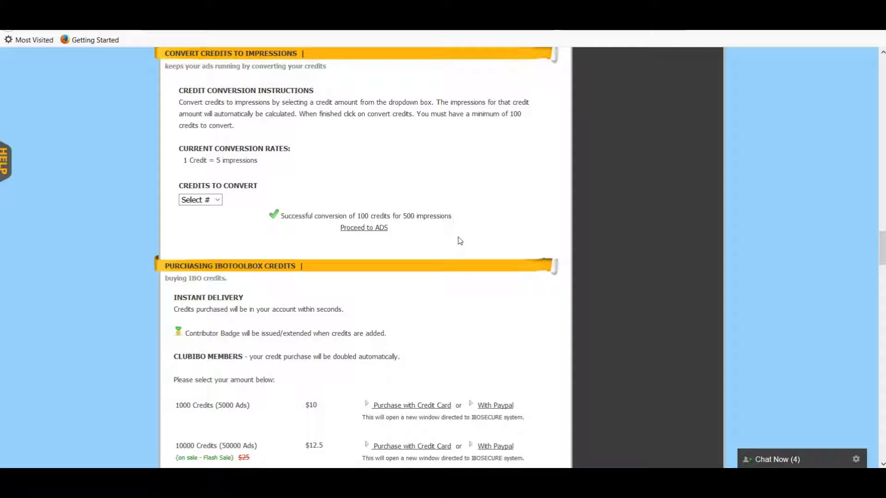
scroll(down, 3)
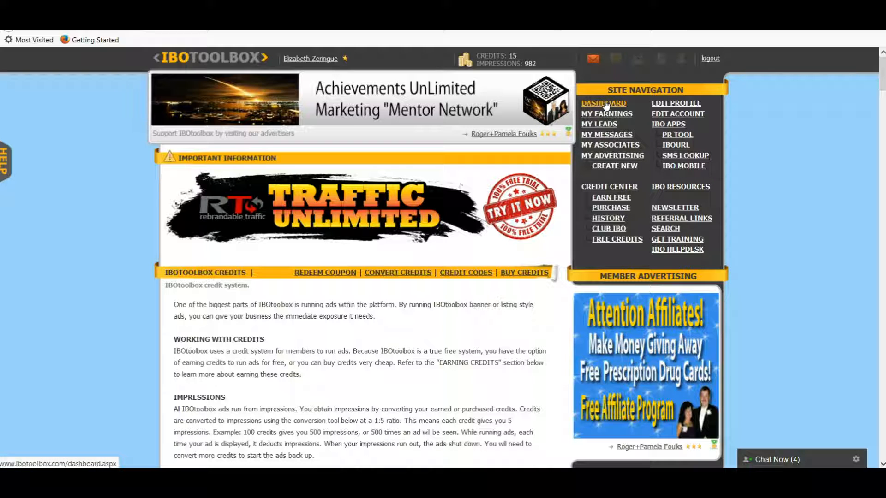
Return to the member dashboard and scroll down through the IBO Wall posts
click(603, 104)
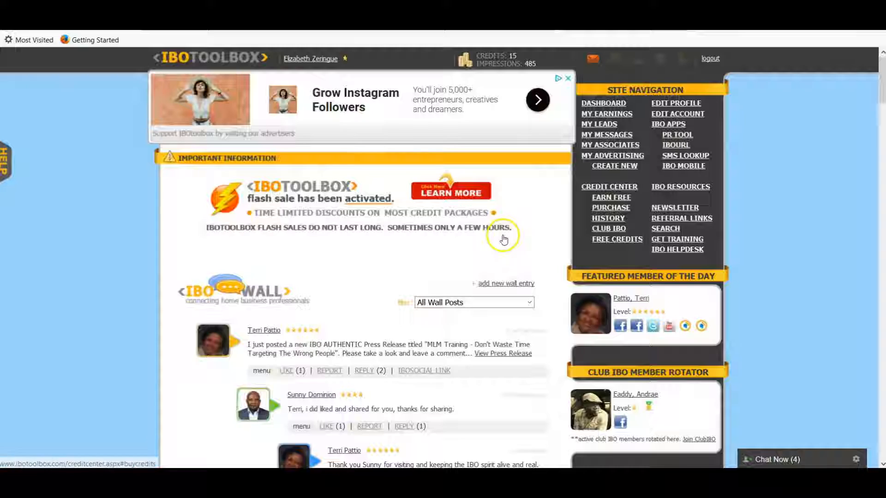
scroll(down, 3)
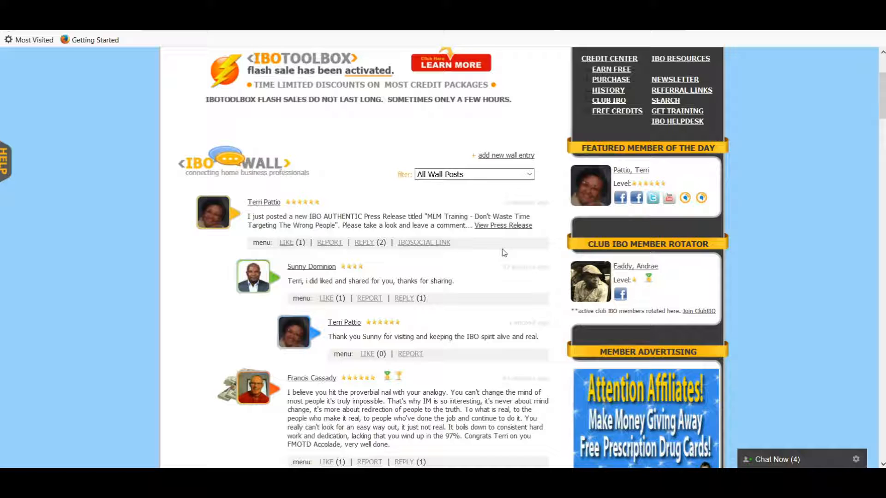
scroll(down, 3)
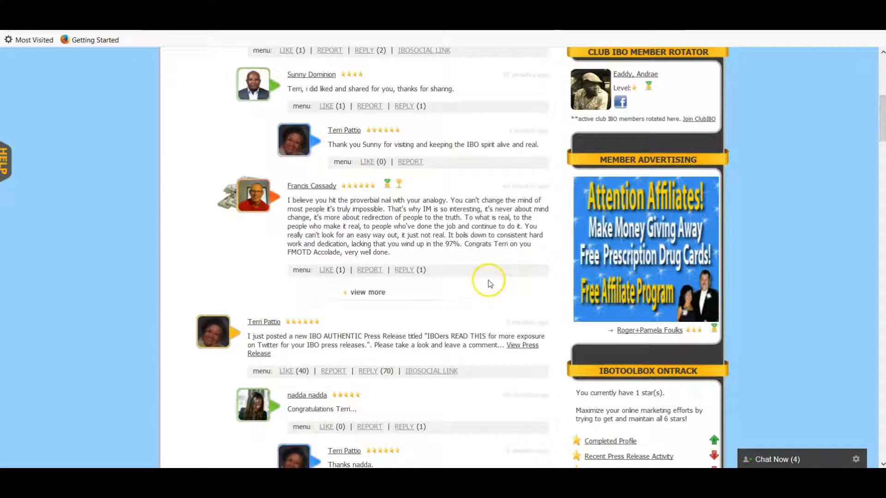
scroll(down, 3)
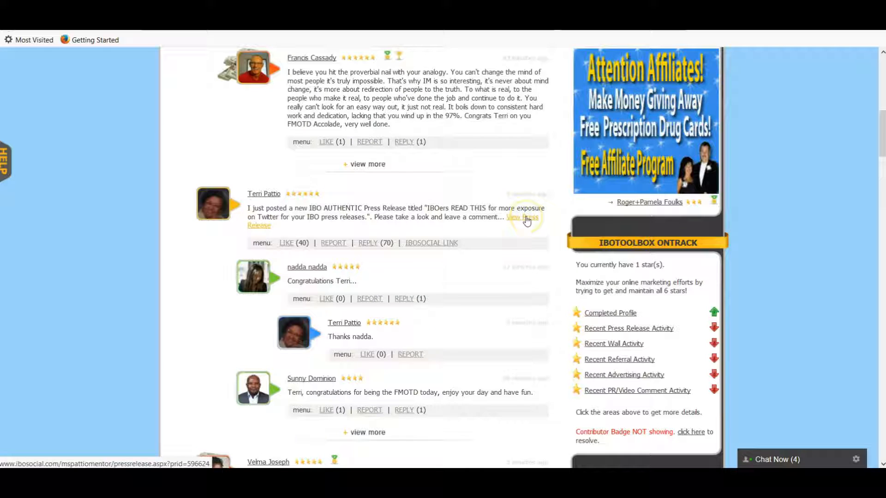
scroll(down, 3)
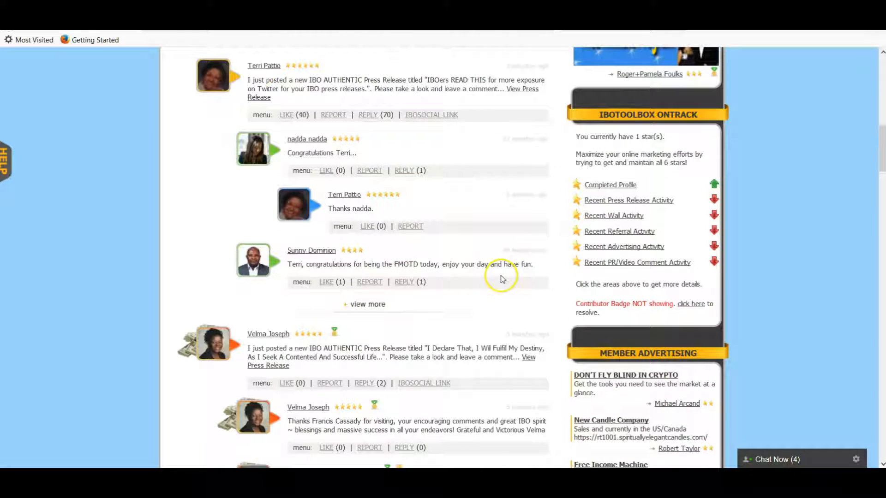
scroll(down, 3)
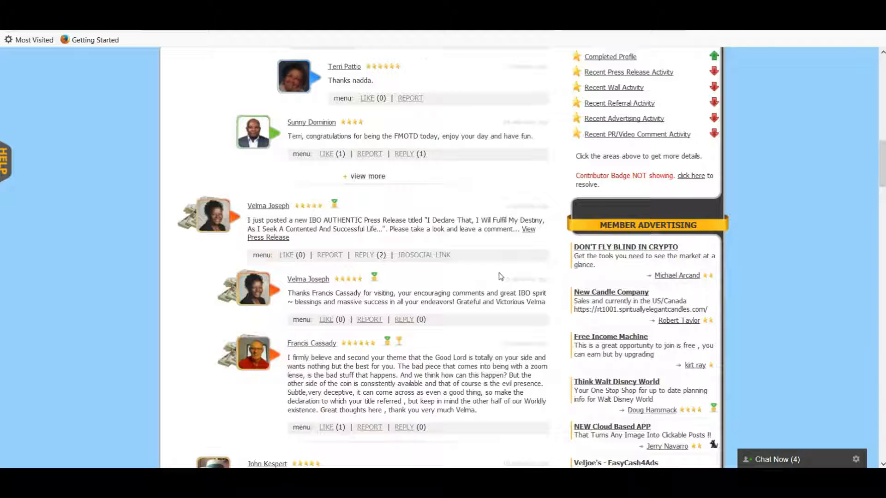
scroll(down, 3)
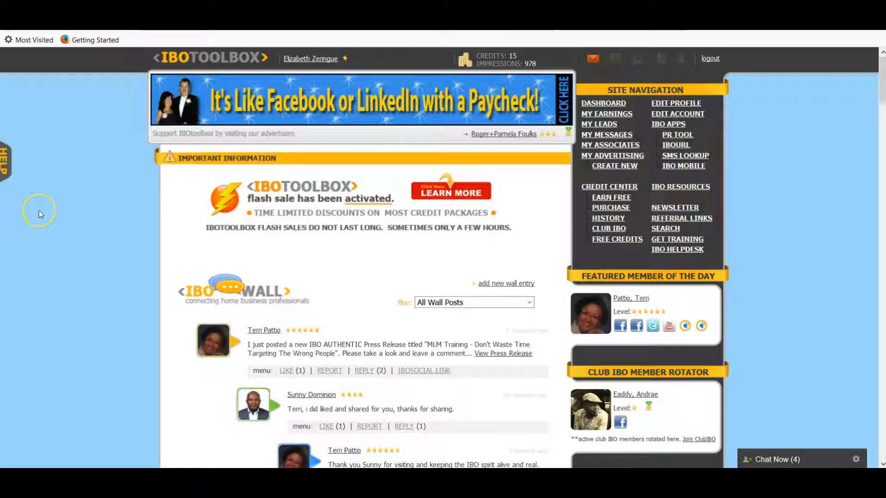
mouse_move(39, 214)
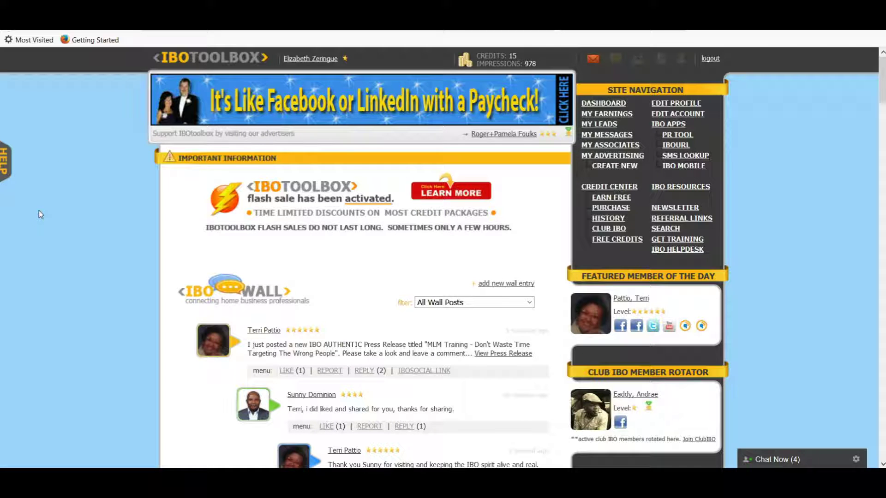